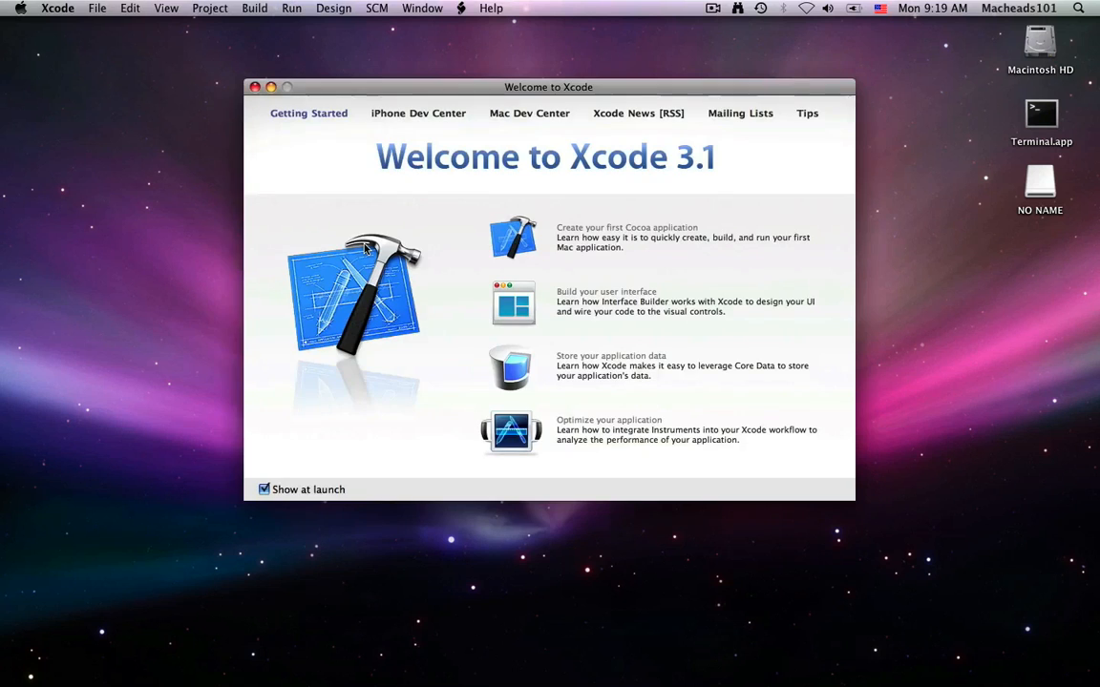
# Start a new Command Line Utility > Standard Tool (C) project named "Hello World"
pyautogui.click(256, 88)
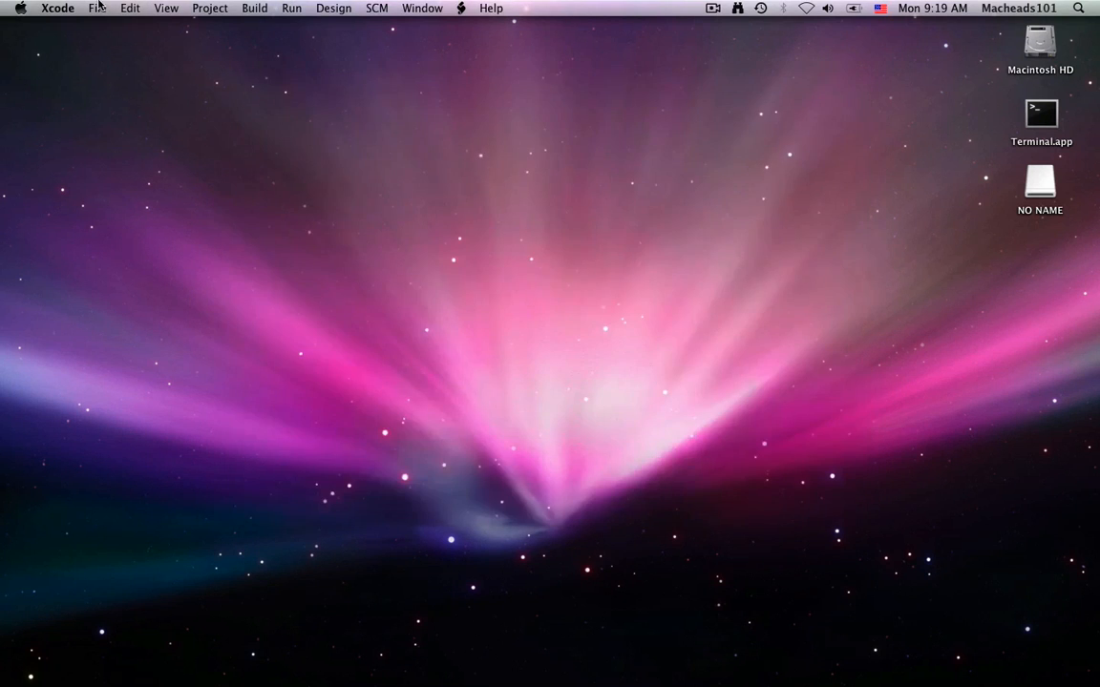
pyautogui.click(95, 8)
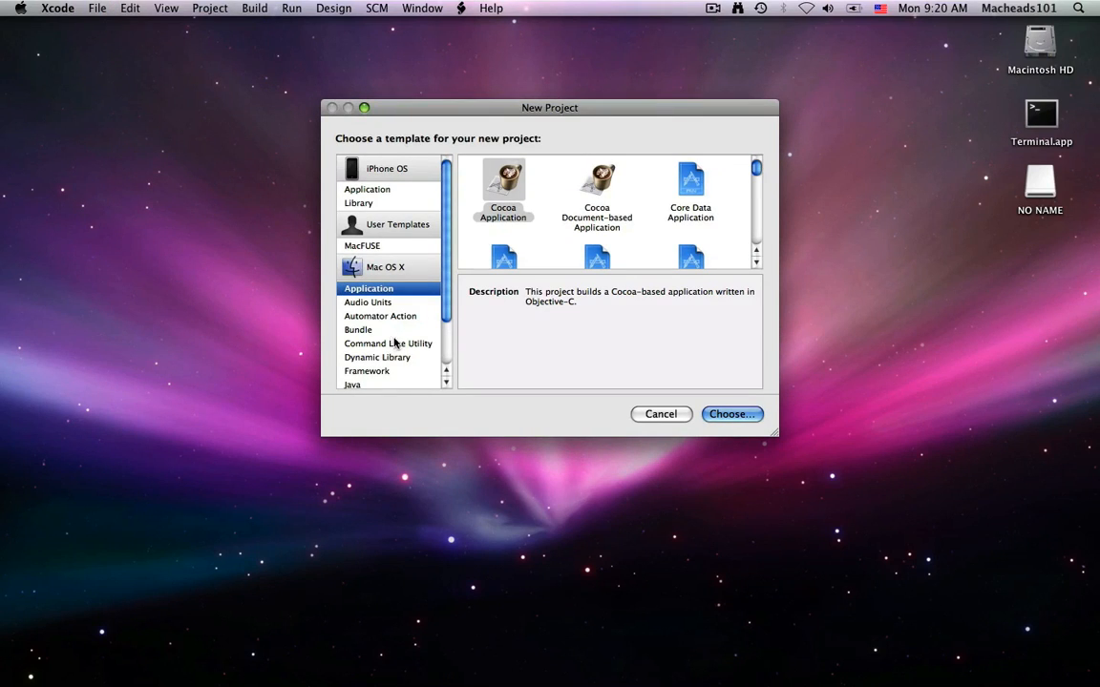
pyautogui.click(388, 344)
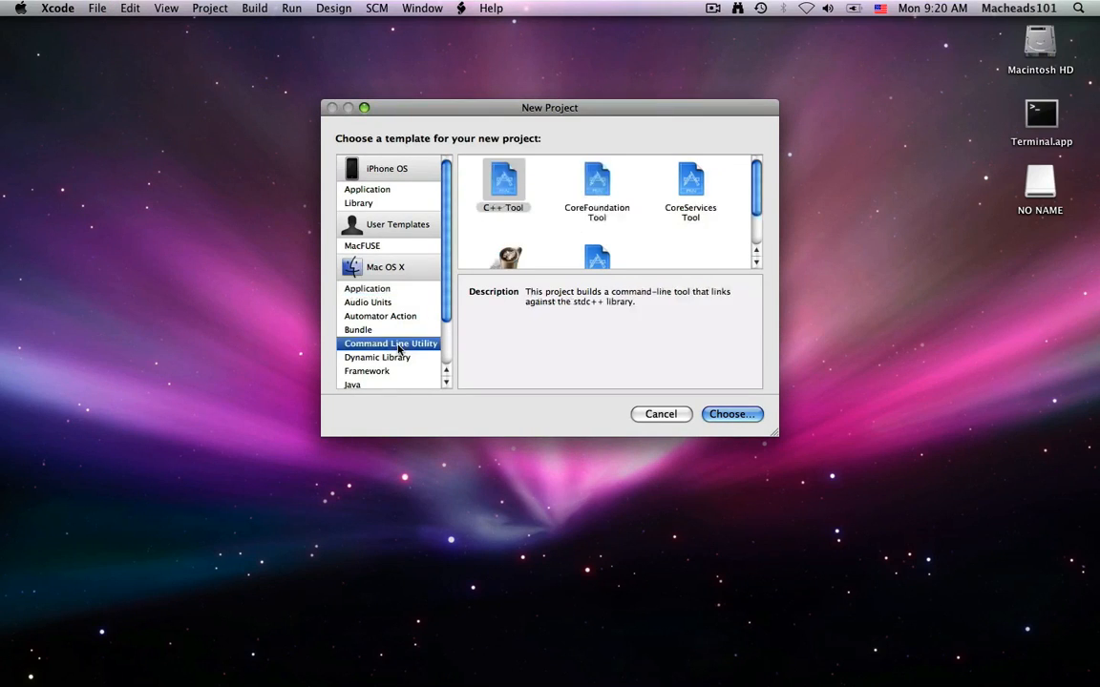
pyautogui.scroll(-3)
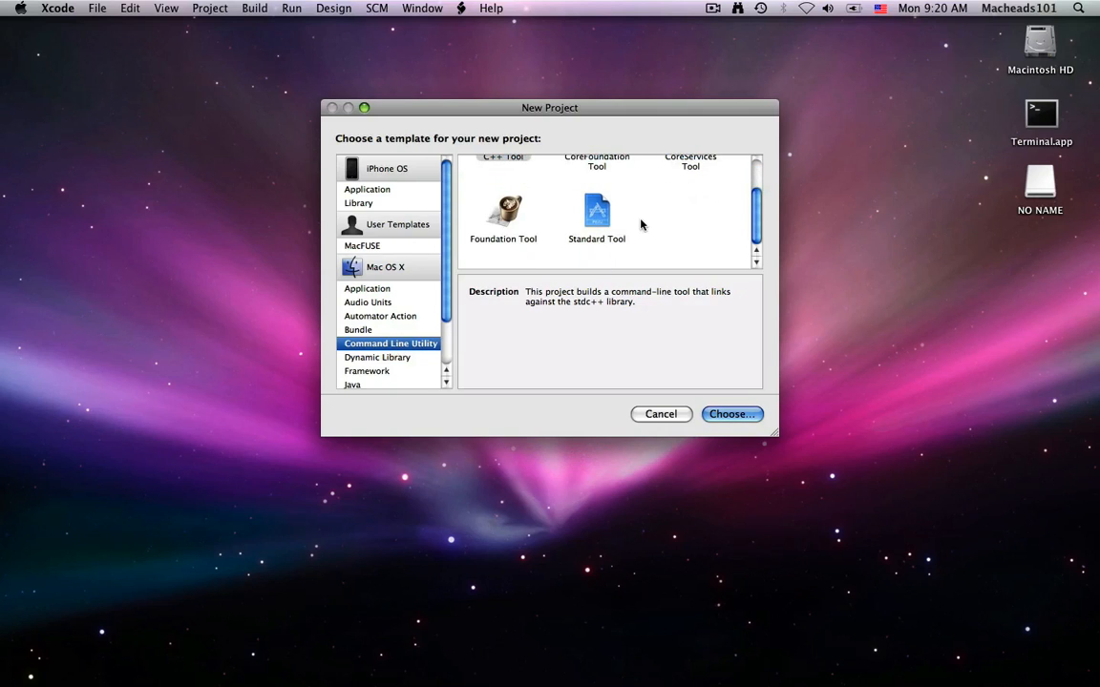
pyautogui.click(596, 212)
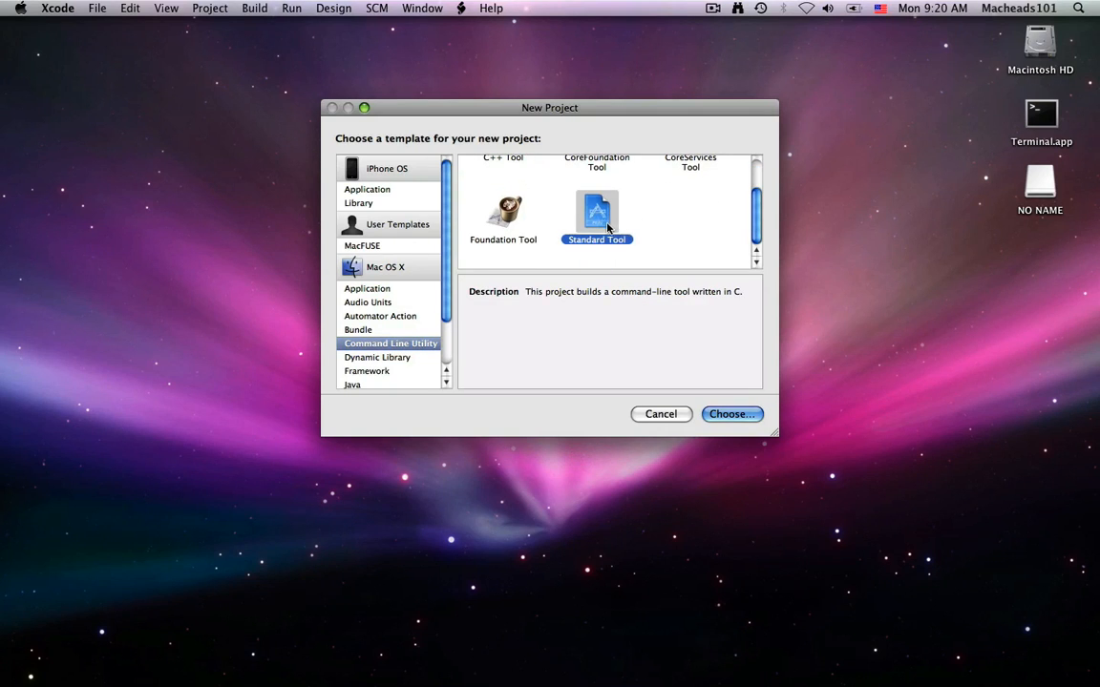
pyautogui.click(731, 413)
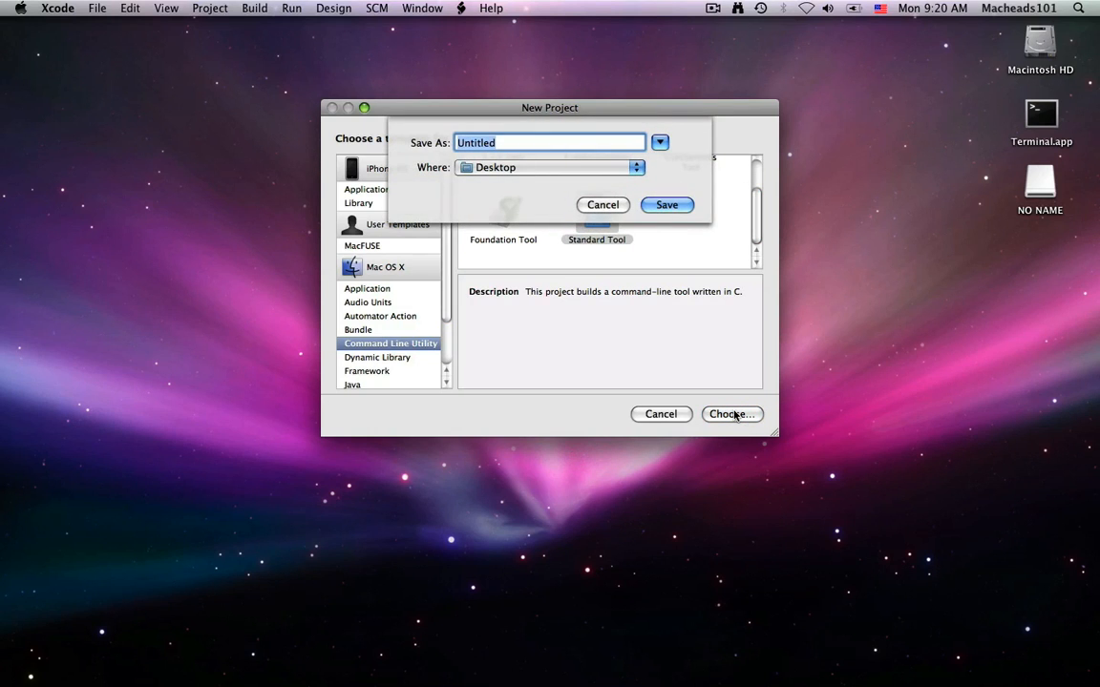
pyautogui.write('Hello World')
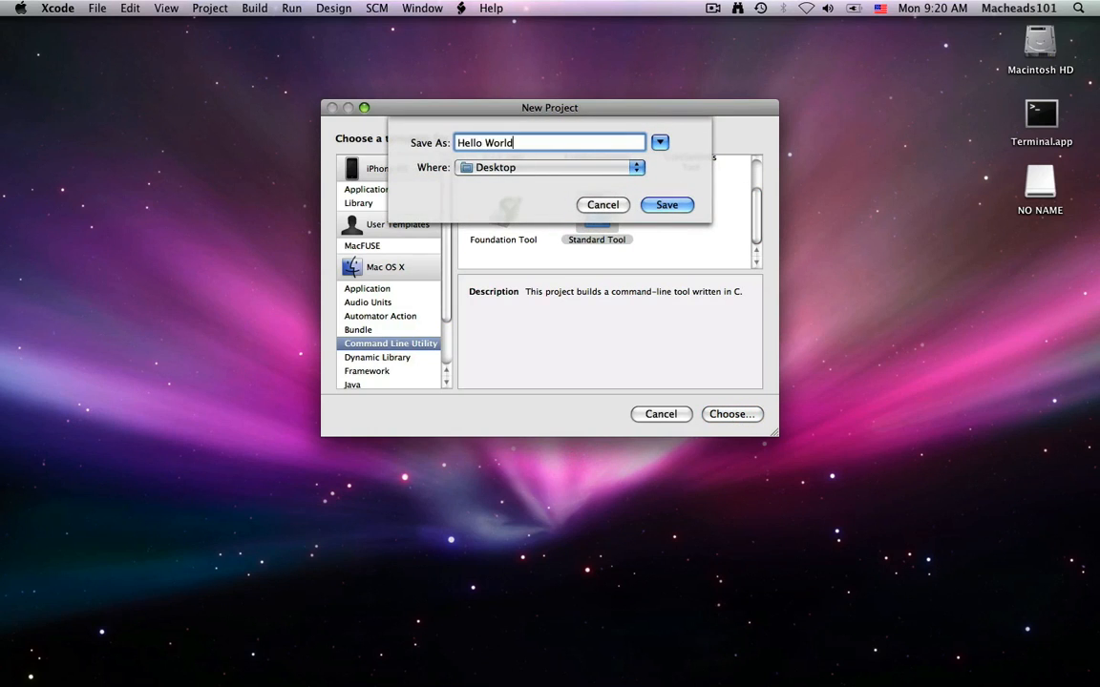
pyautogui.moveTo(536, 187)
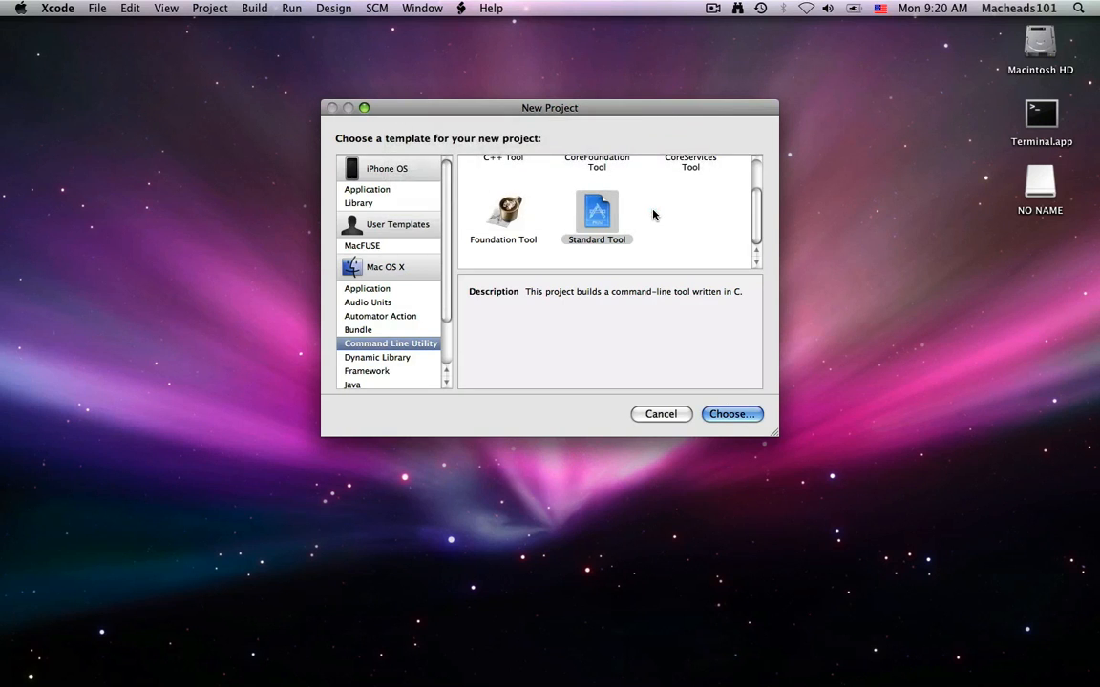
# Create the Hello World project on the Desktop, opening its project window
pyautogui.click(731, 412)
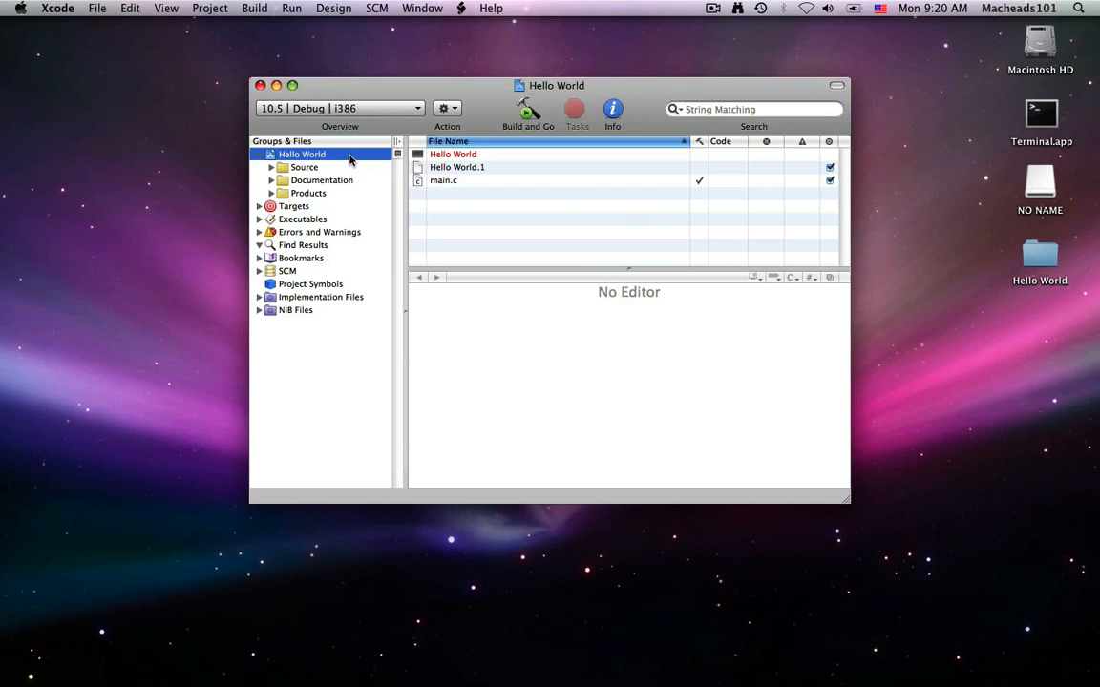
pyautogui.moveTo(363, 161)
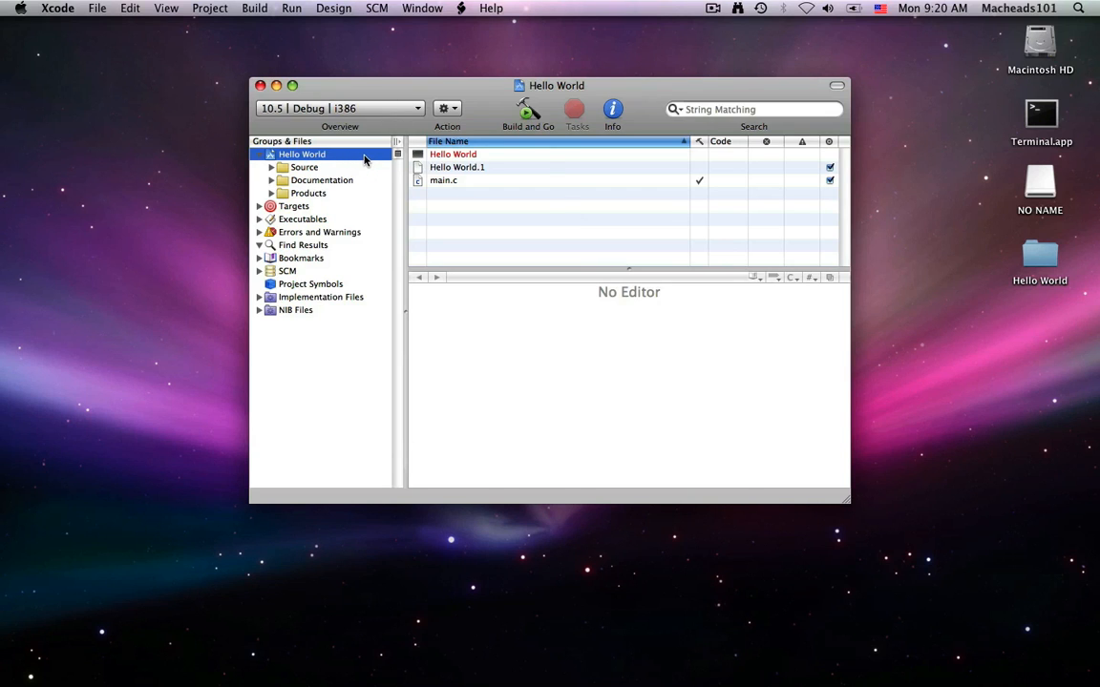
pyautogui.moveTo(362, 156)
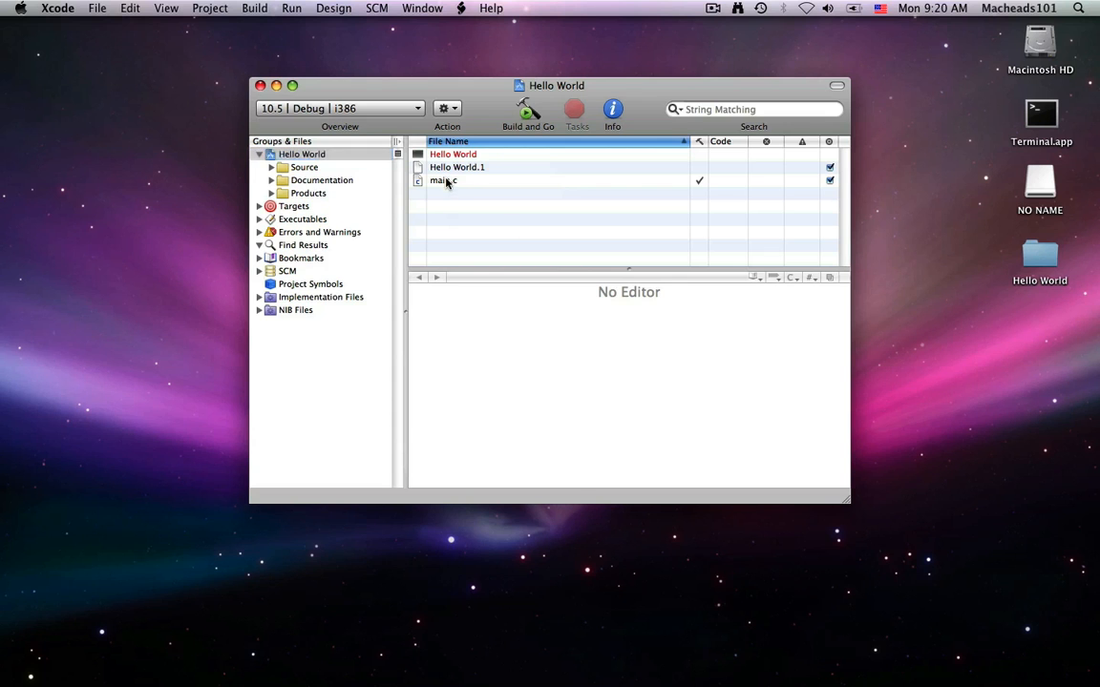
# Open main.c from the file list to view the template Hello, World code
pyautogui.click(443, 179)
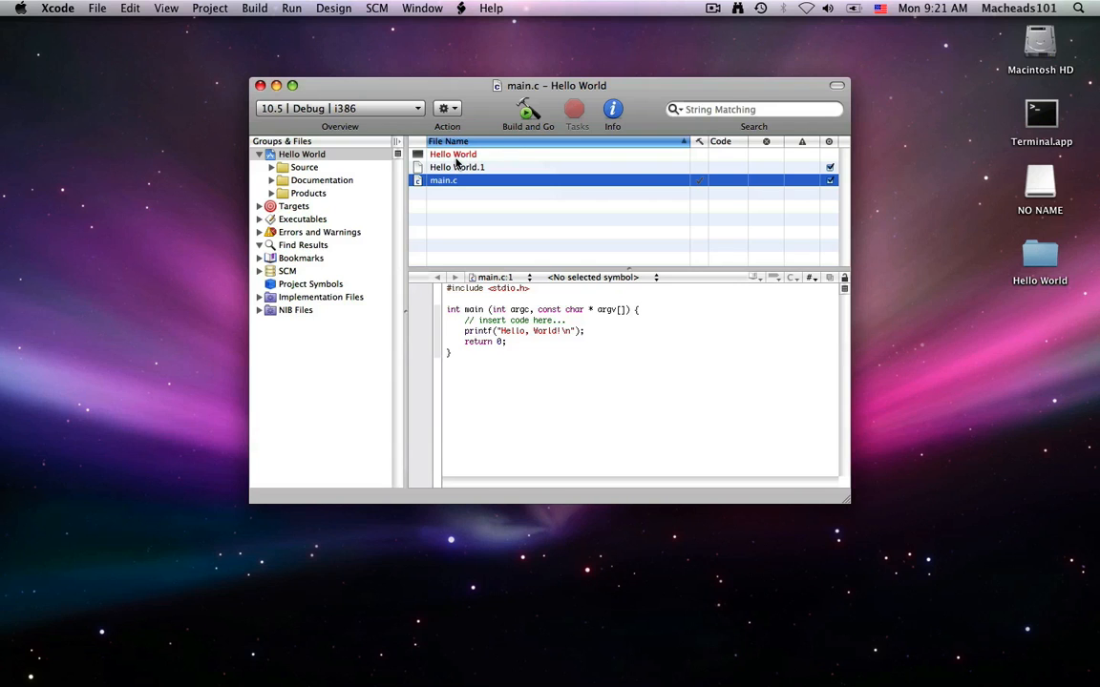
pyautogui.moveTo(443, 180)
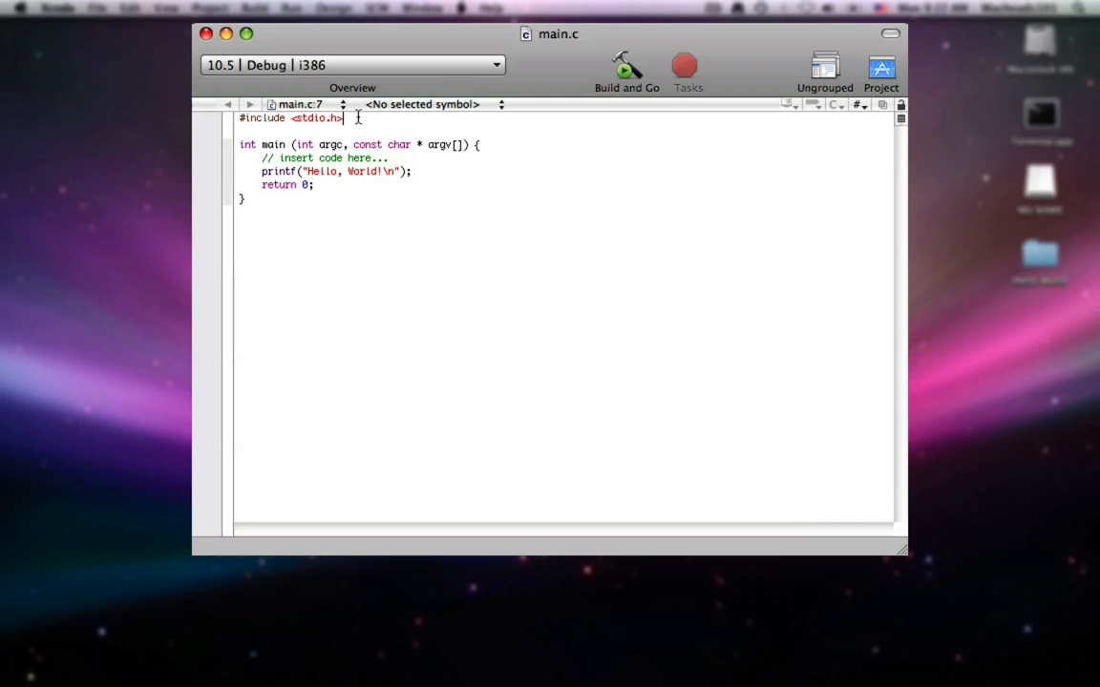
# Add #include <string.h> on a new line below #include <stdio.h>
pyautogui.click(361, 146)
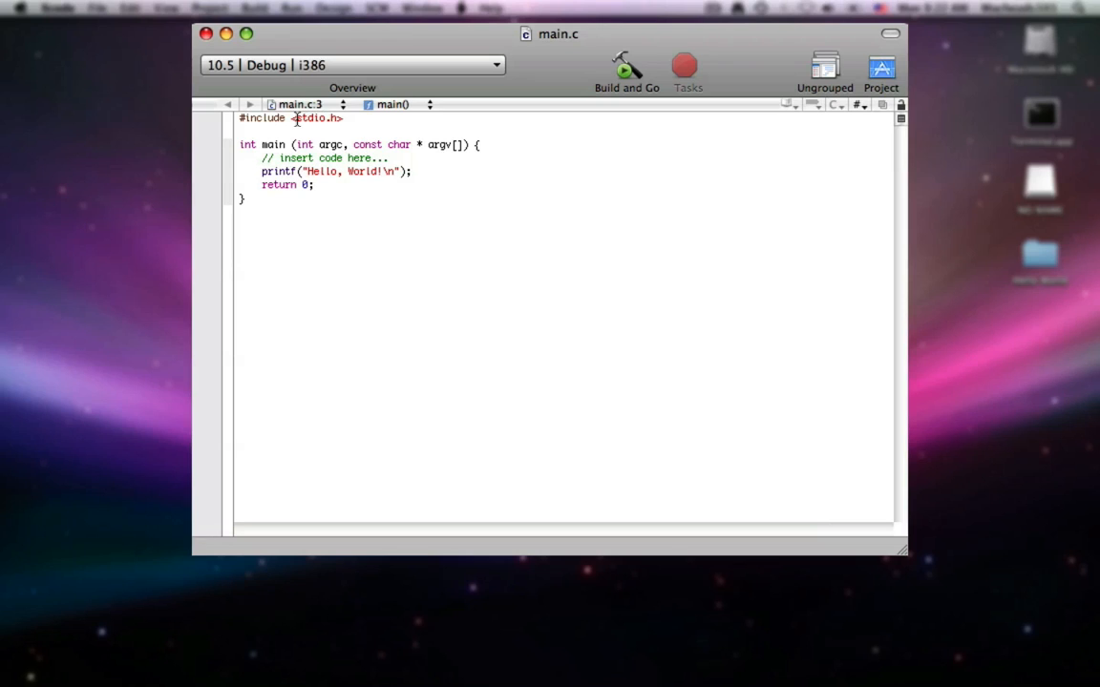
pyautogui.moveTo(366, 145)
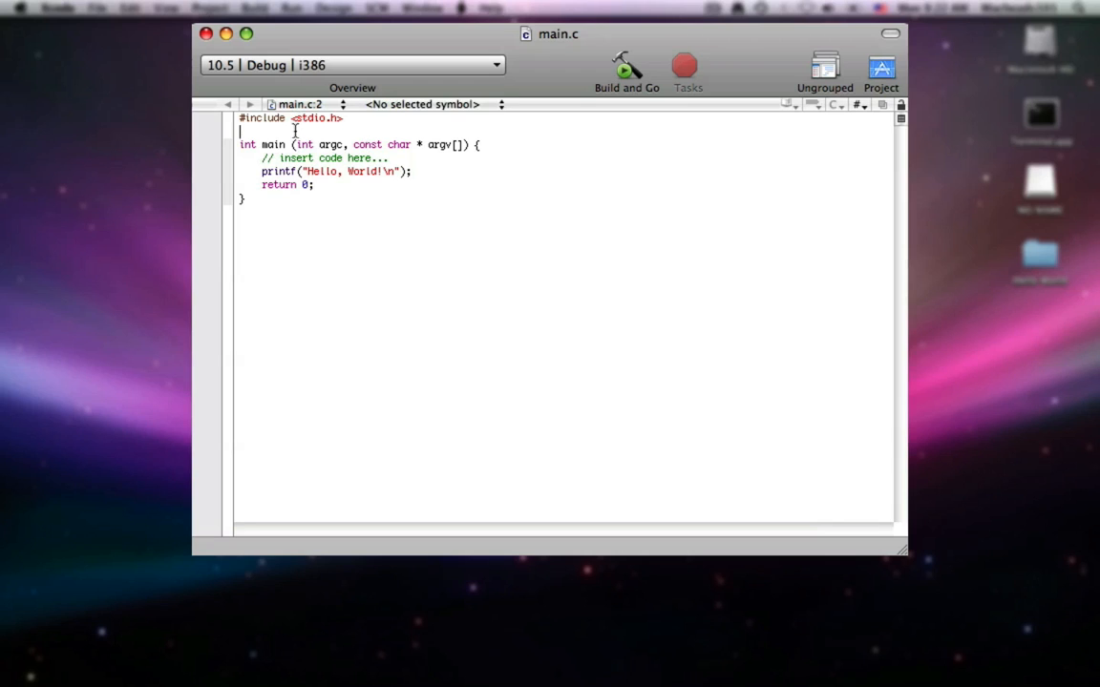
pyautogui.write('#i')
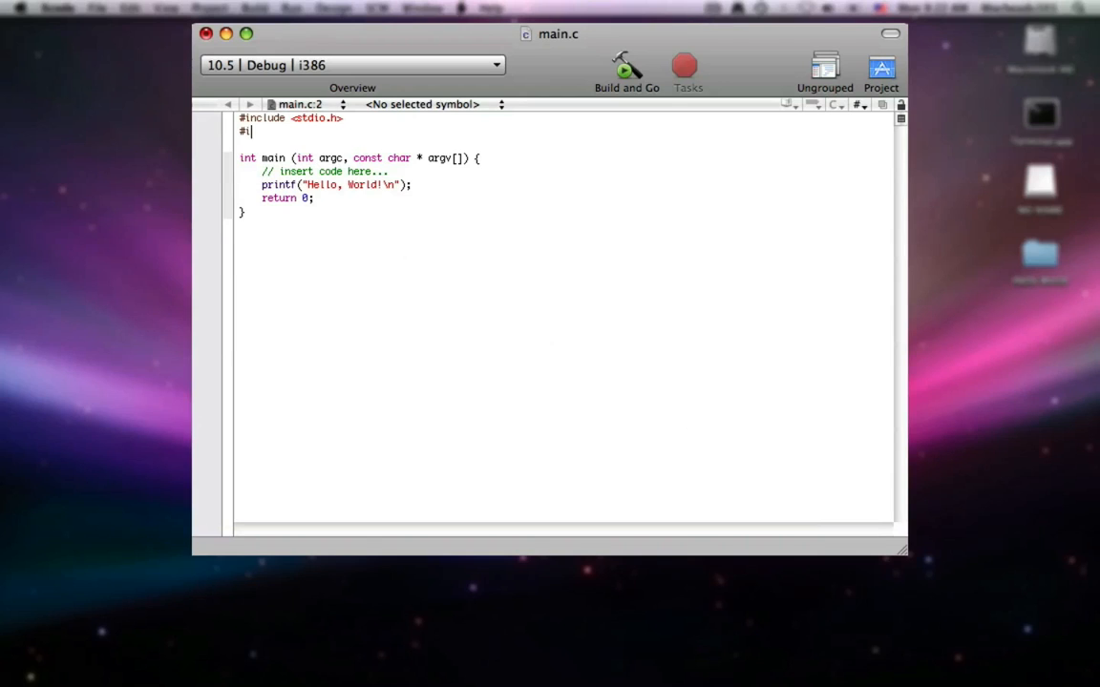
pyautogui.write('nclude <s')
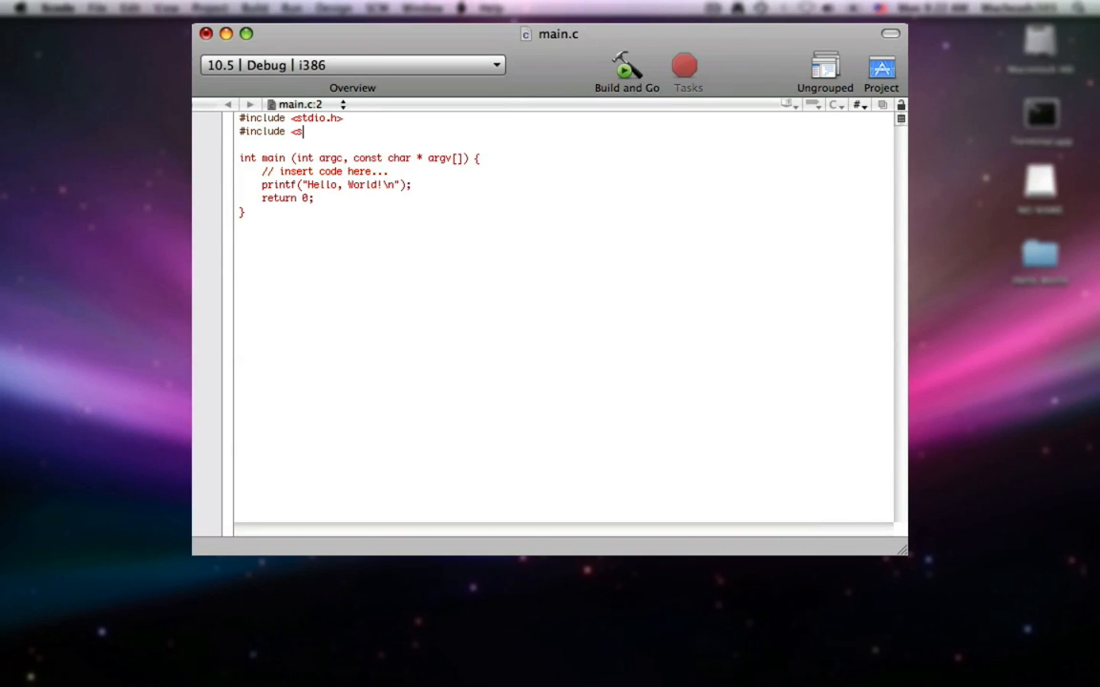
pyautogui.write('tring.h>')
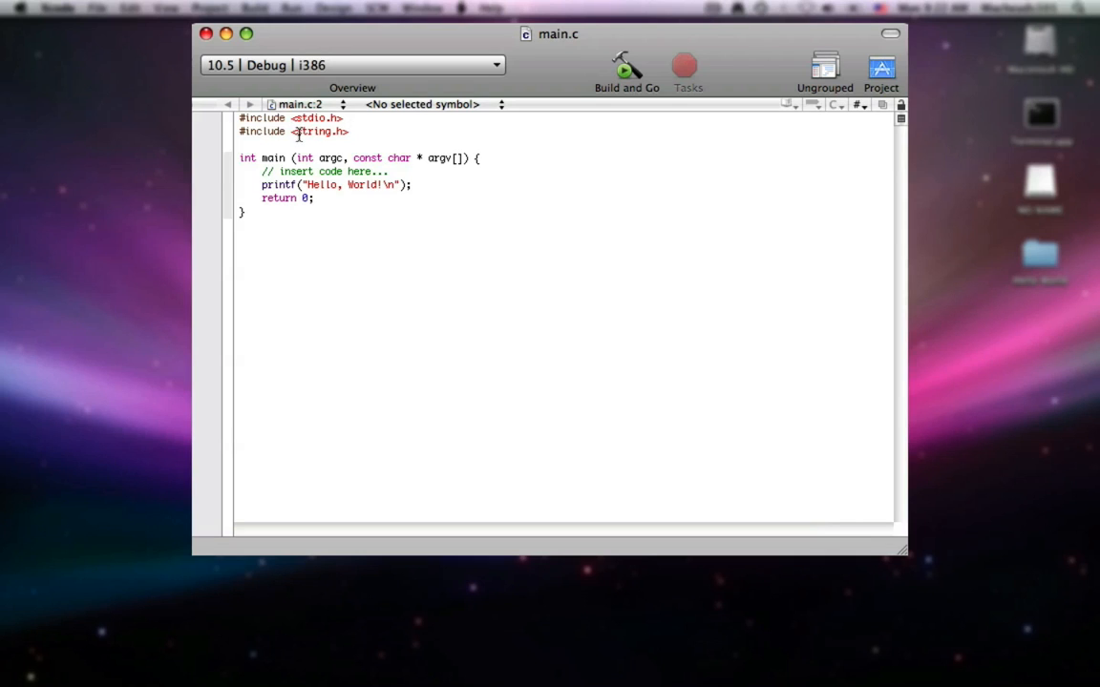
pyautogui.click(348, 129)
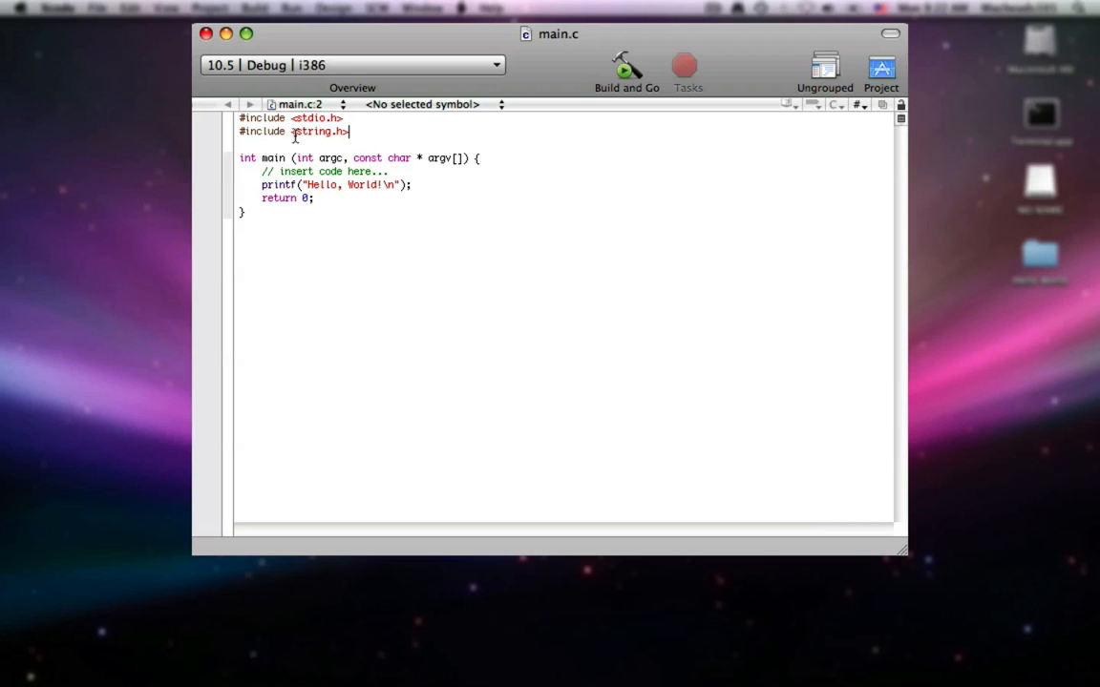
pyautogui.moveTo(468, 179)
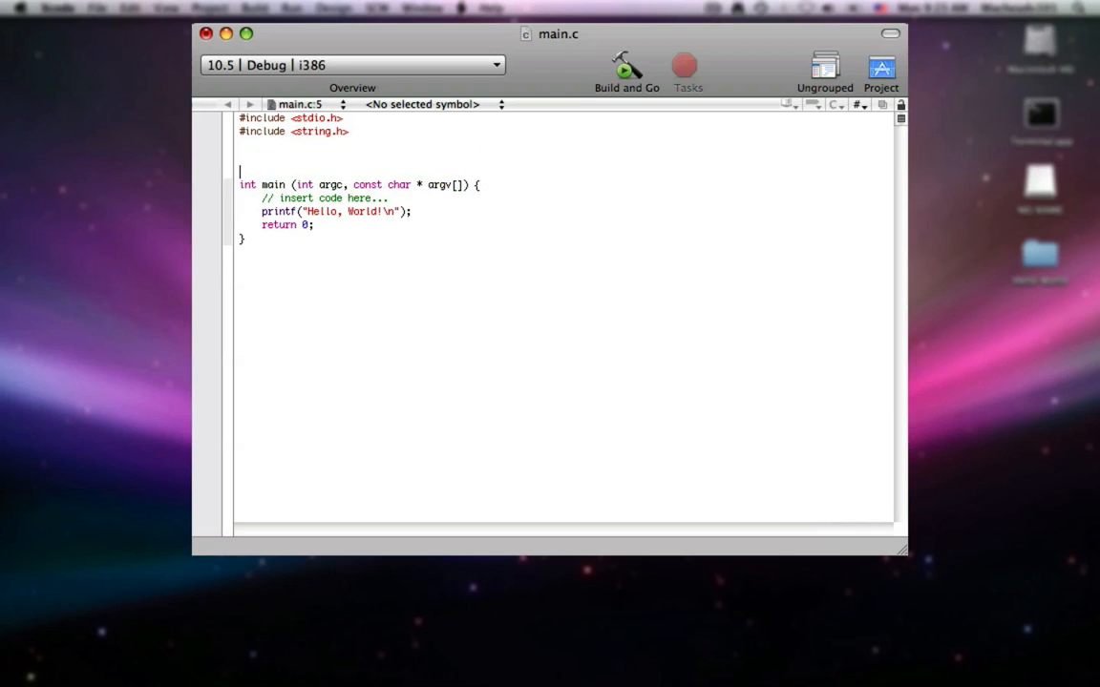
pyautogui.write('int')
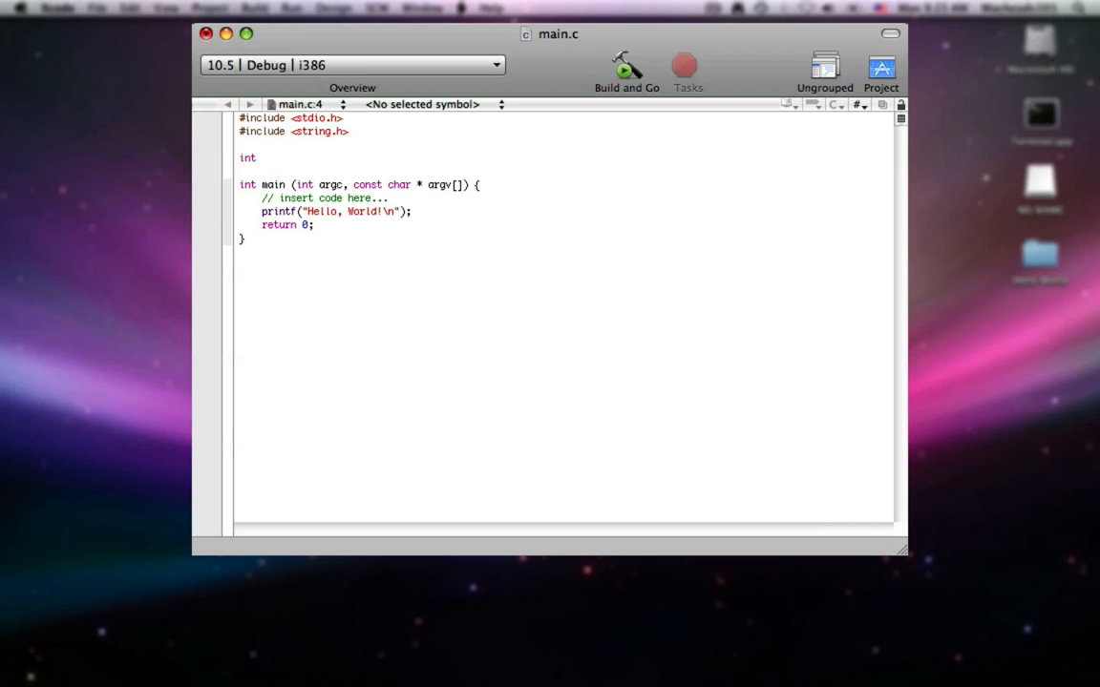
pyautogui.write('joe () {')
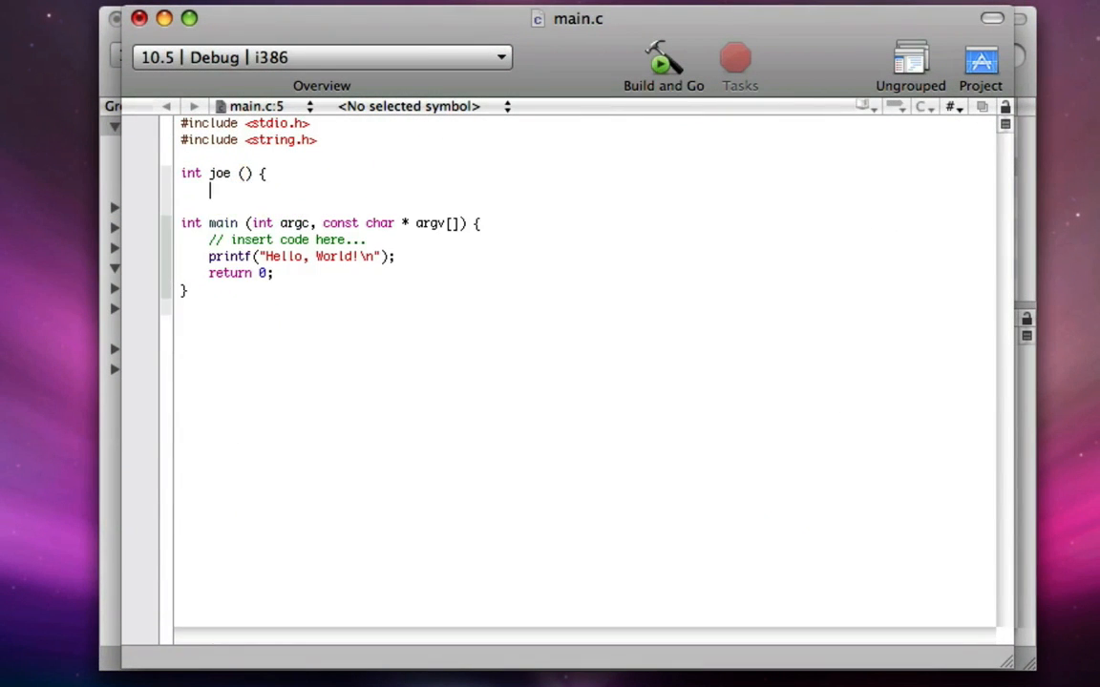
pyautogui.press('Backspace')
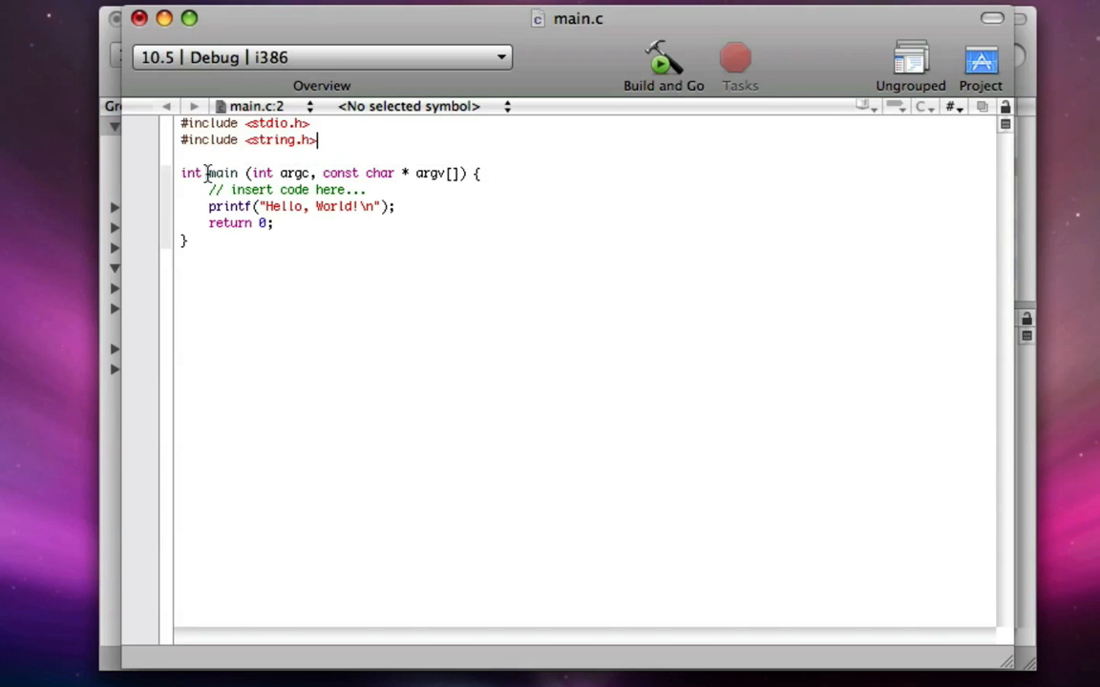
pyautogui.moveTo(210, 190)
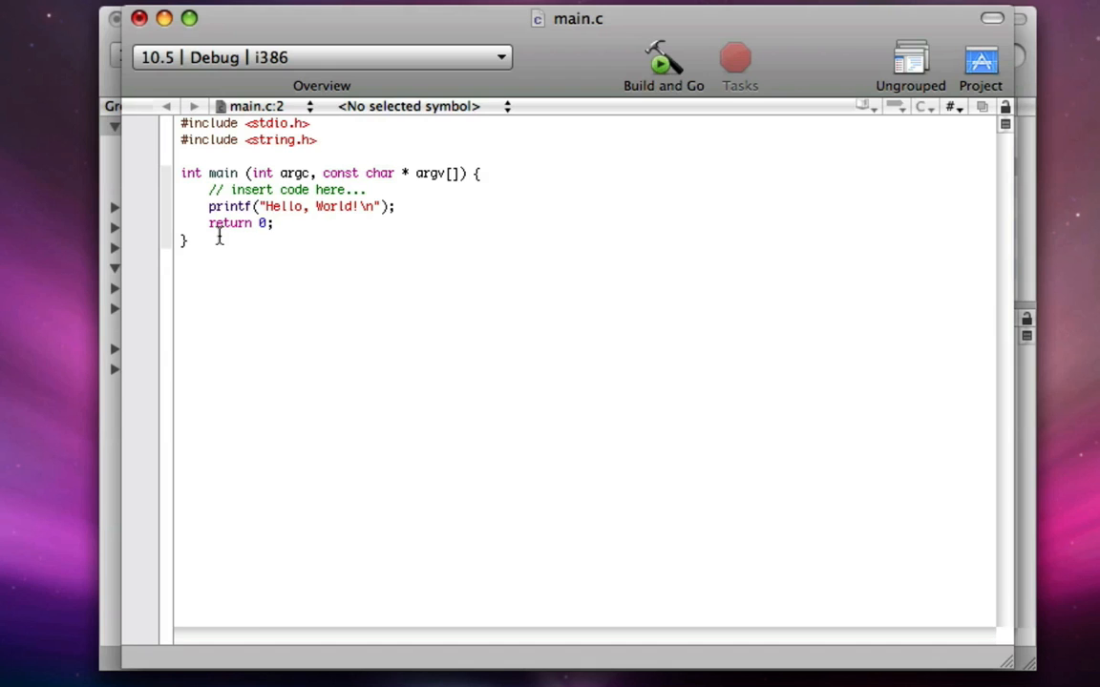
# Select printf on its line, then close the editor to return to the project window
pyautogui.click(229, 221)
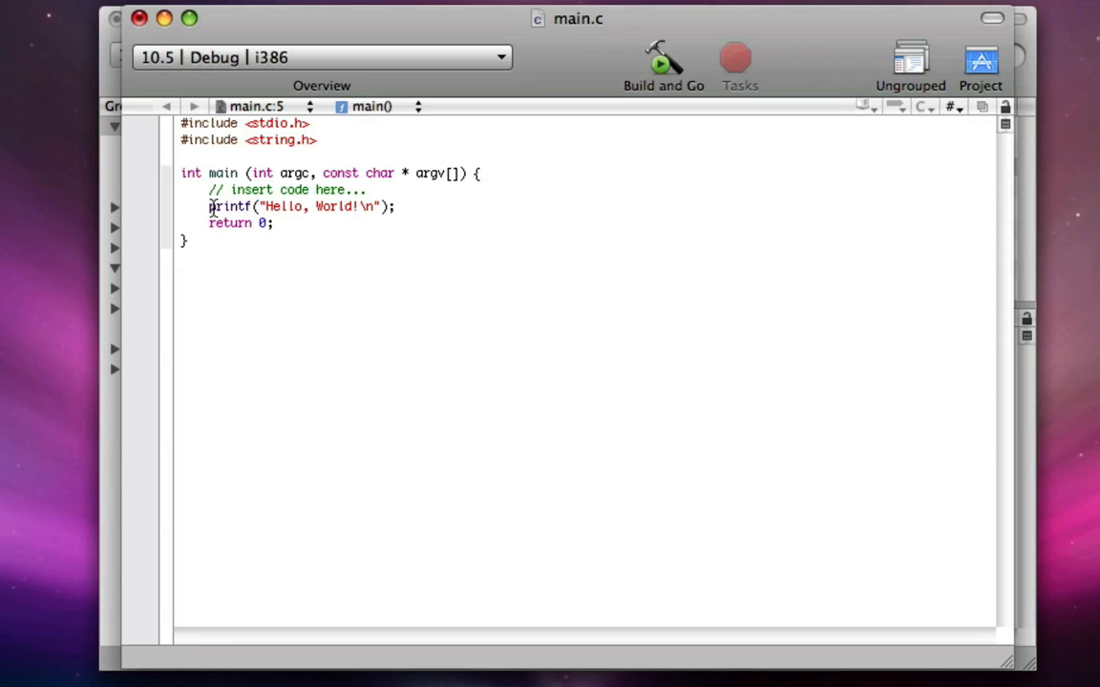
pyautogui.doubleClick(229, 206)
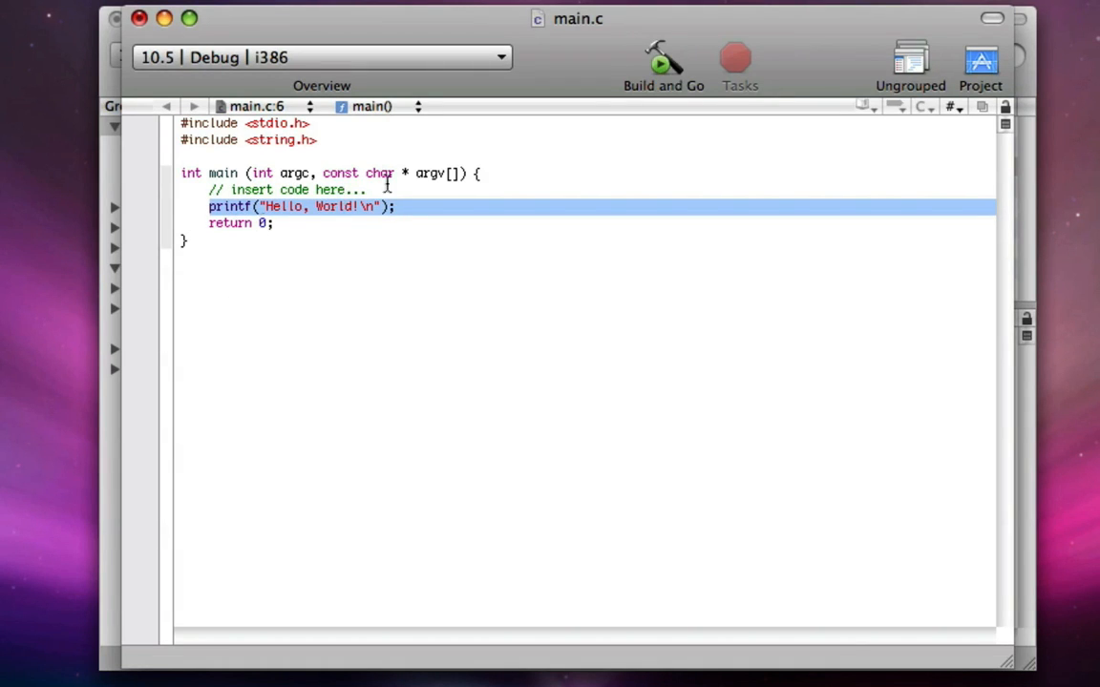
pyautogui.click(431, 206)
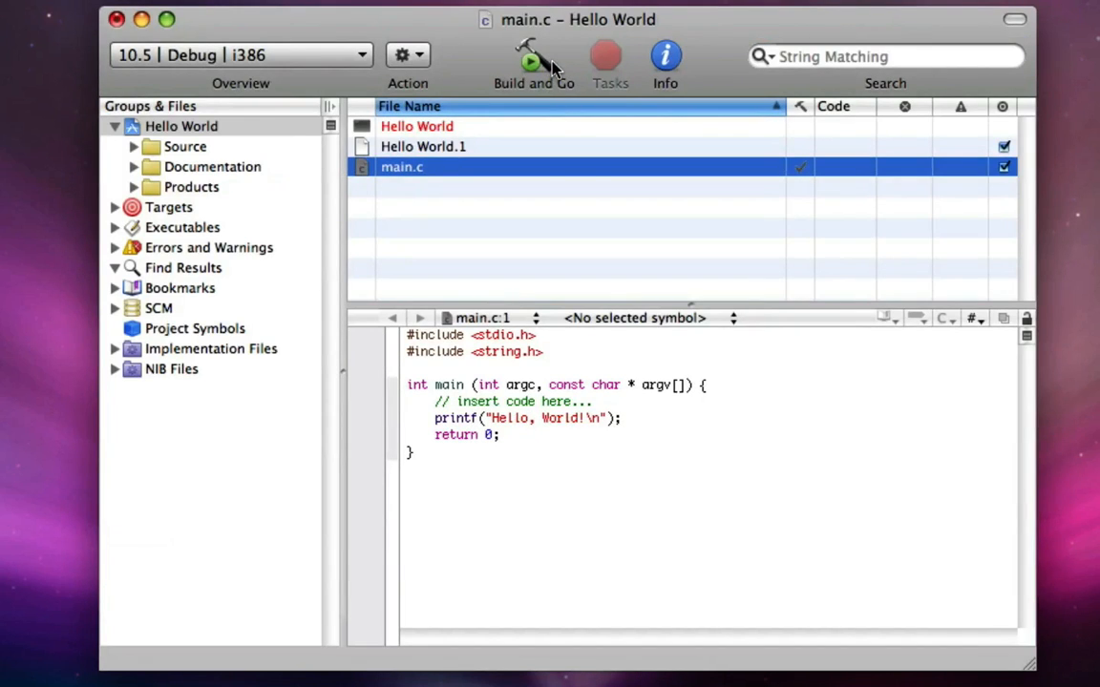
# Build and run Hello World, saving the changed main.c when prompted
pyautogui.click(533, 61)
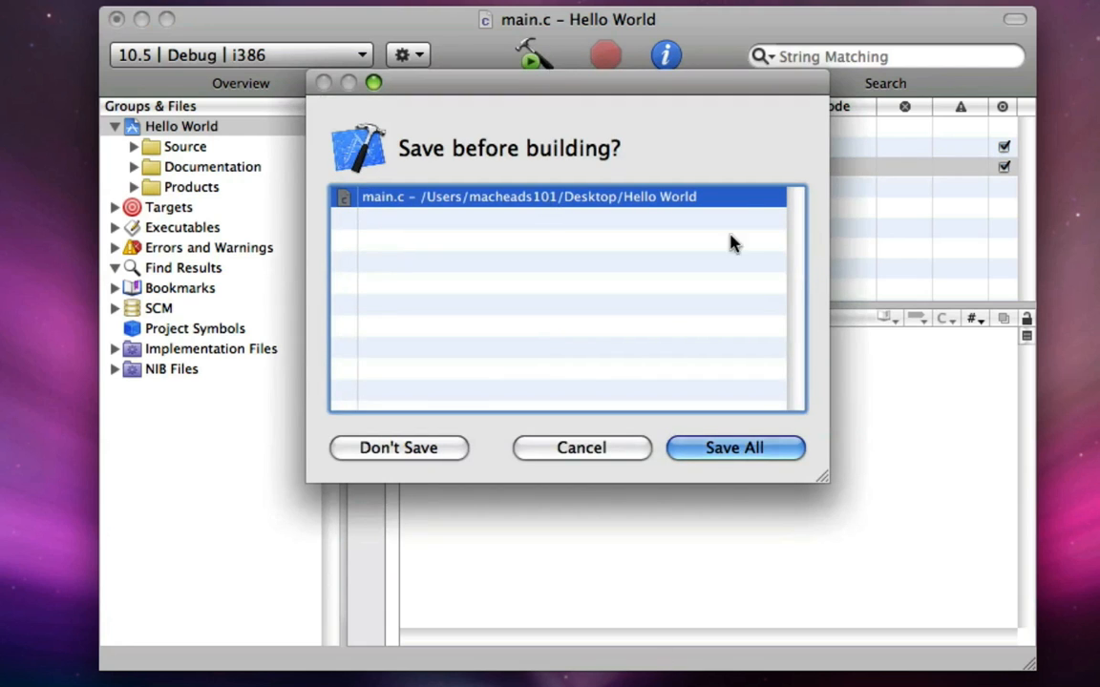
pyautogui.click(733, 447)
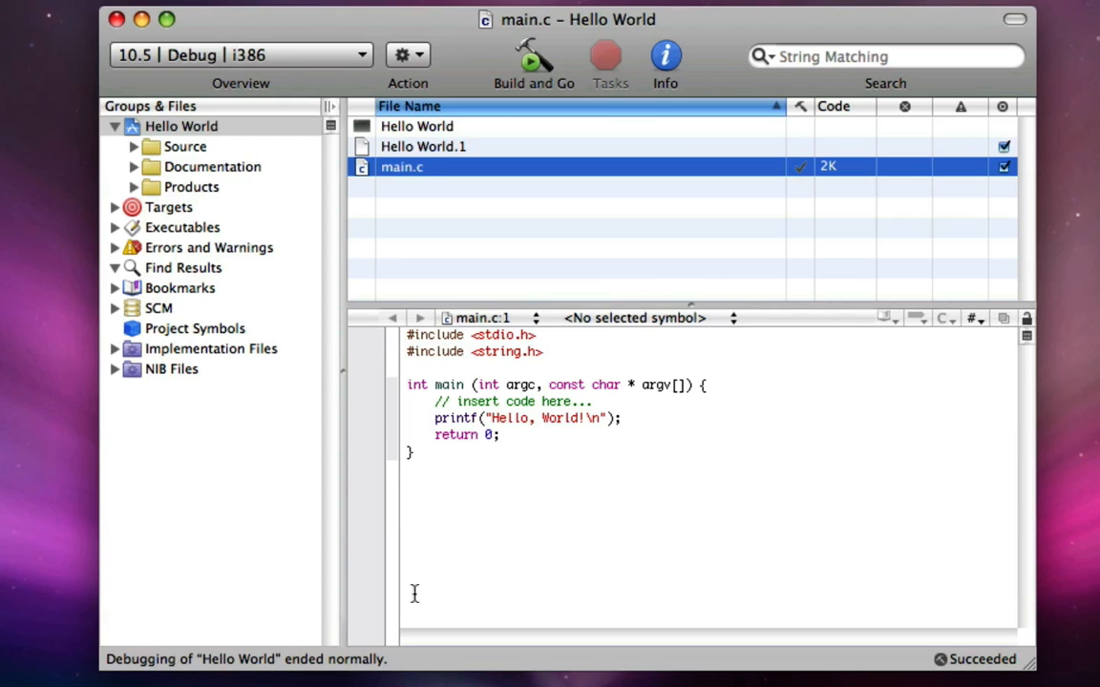
pyautogui.moveTo(283, 657)
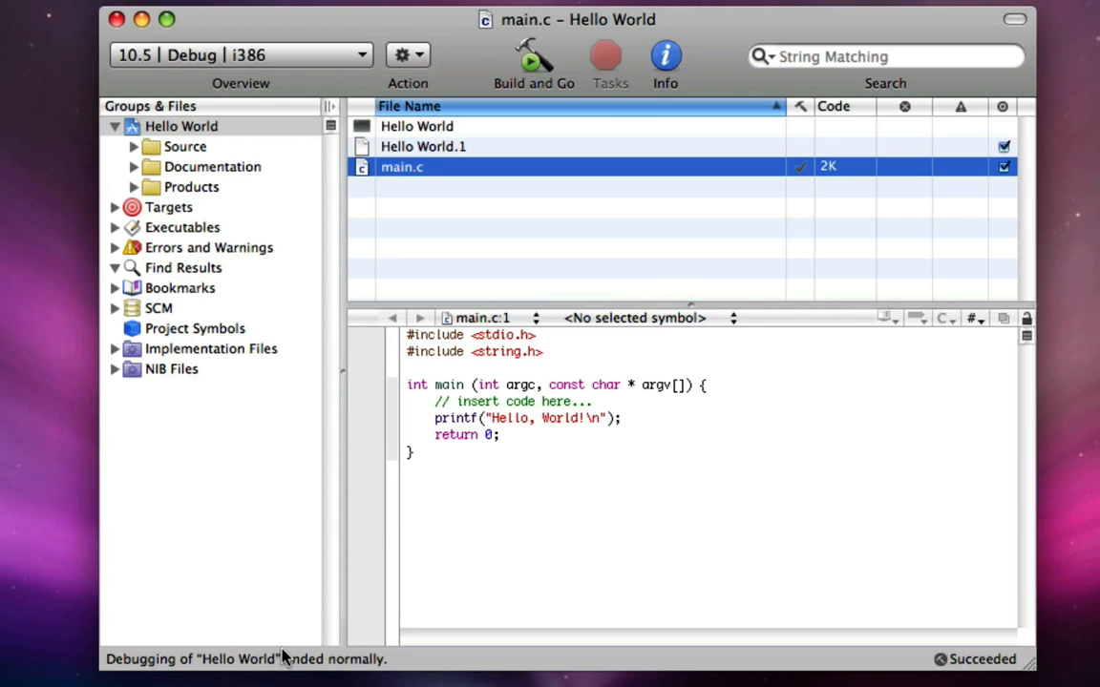
pyautogui.moveTo(478, 254)
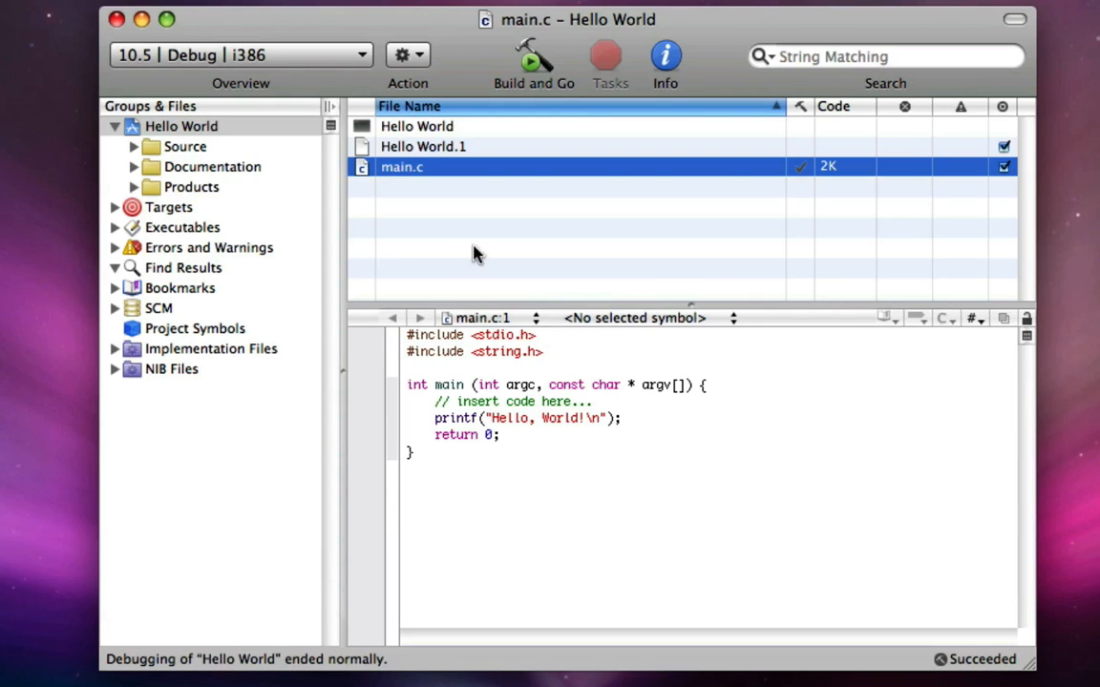
pyautogui.click(417, 126)
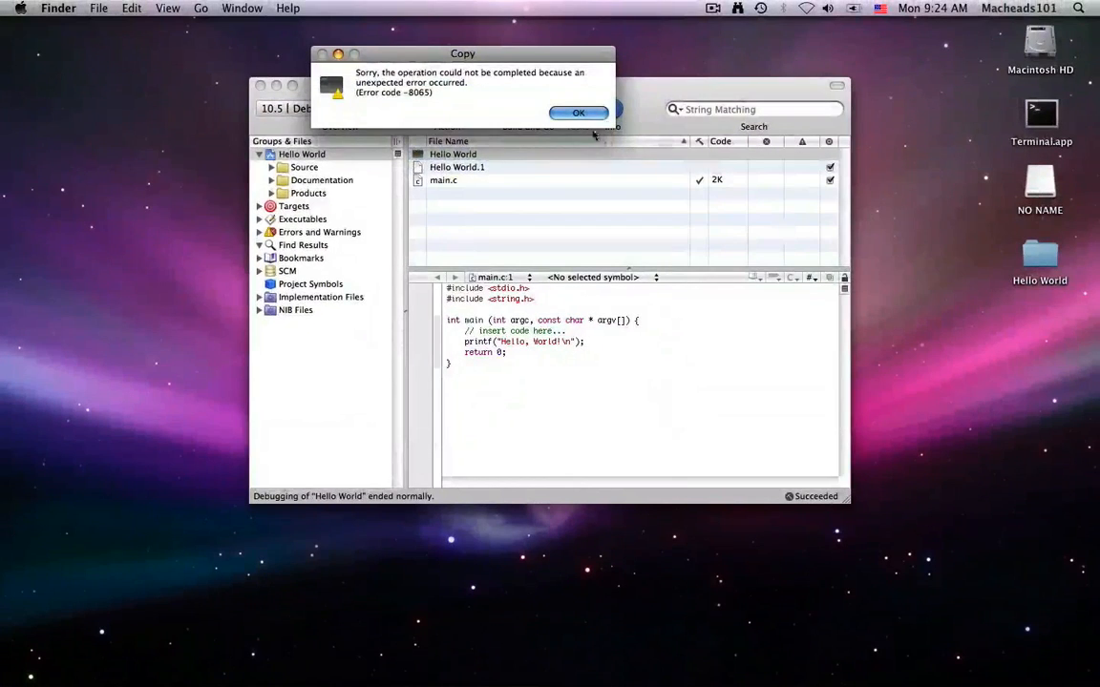
pyautogui.click(577, 113)
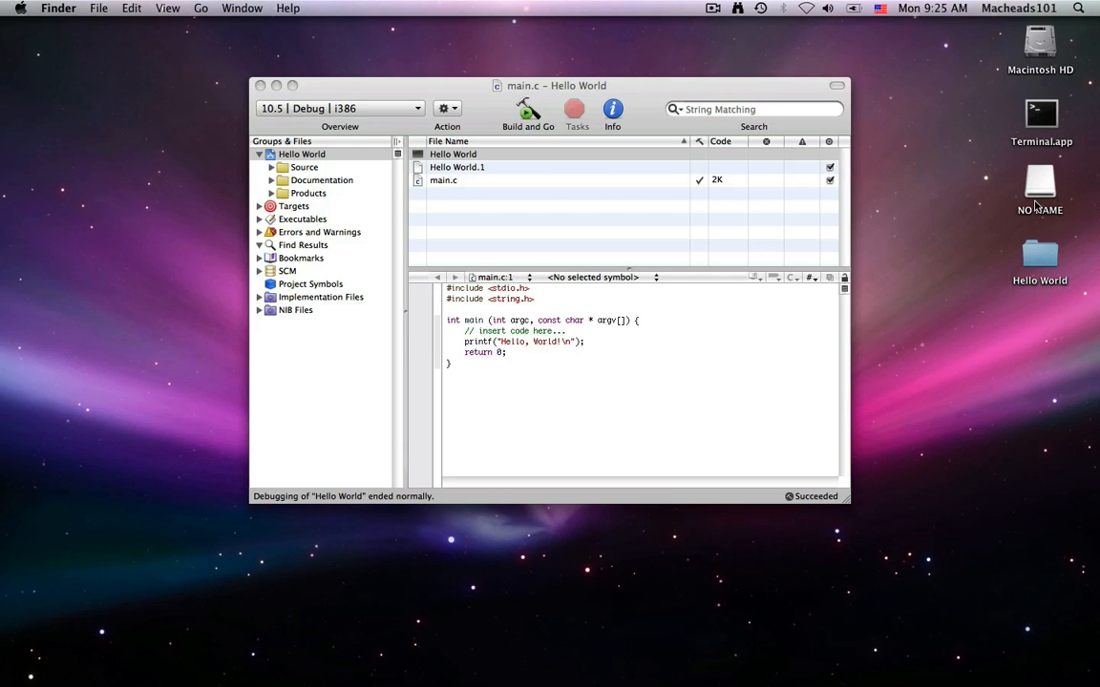
# Open the Hello World project folder from the NO NAME drive in Finder
pyautogui.doubleClick(1039, 191)
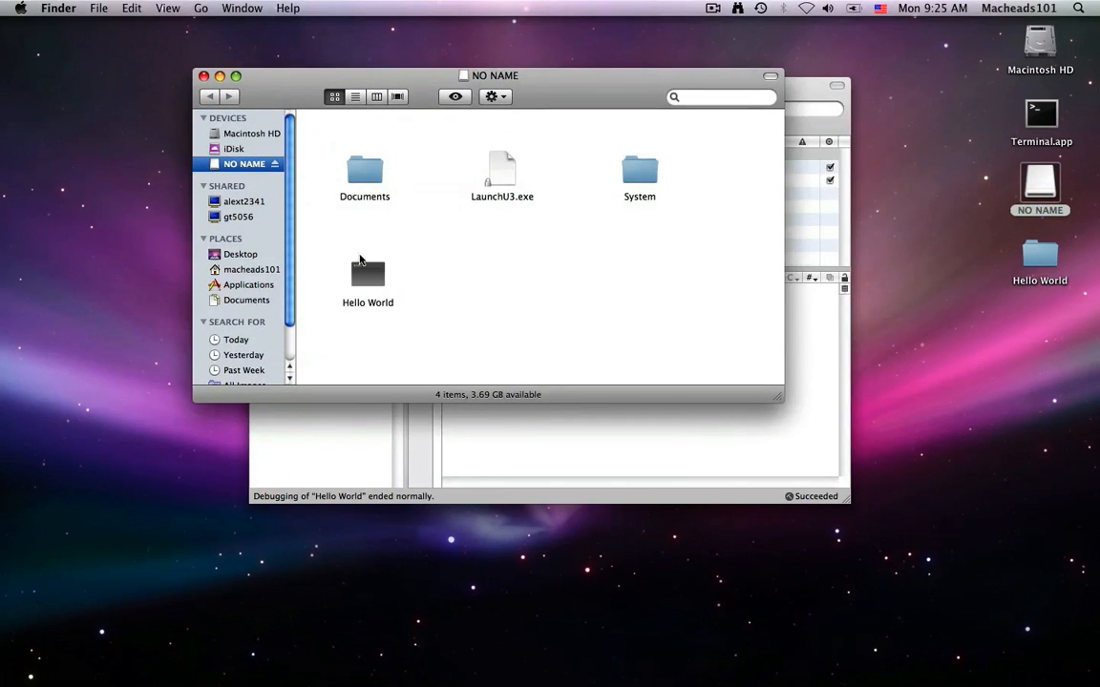
pyautogui.click(366, 277)
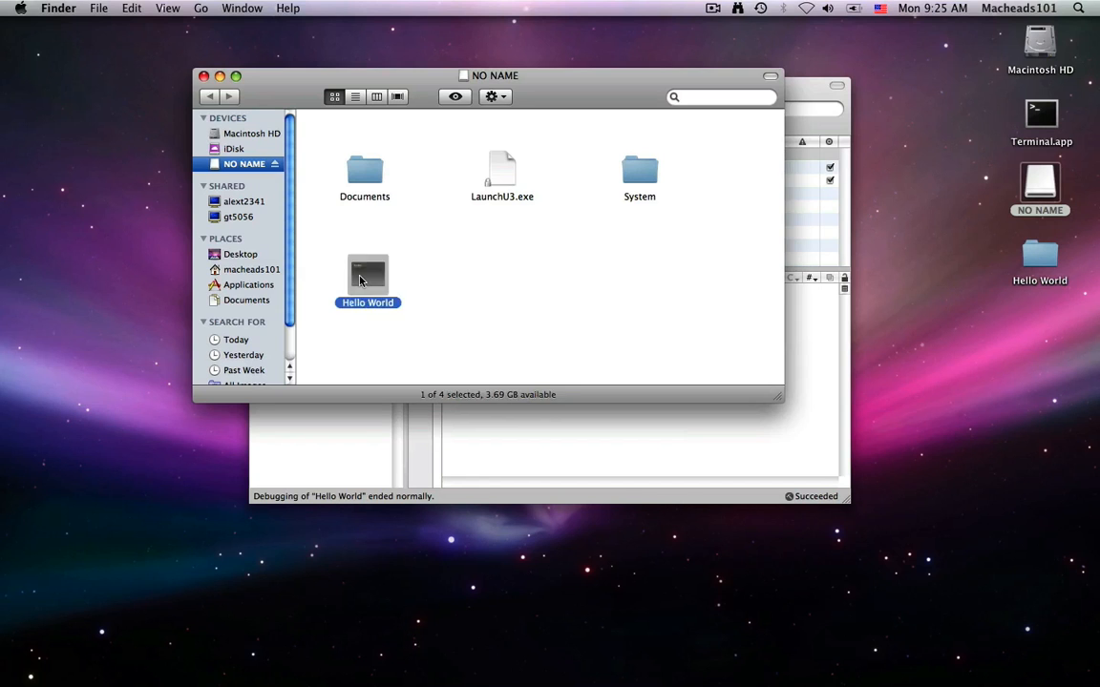
pyautogui.doubleClick(366, 277)
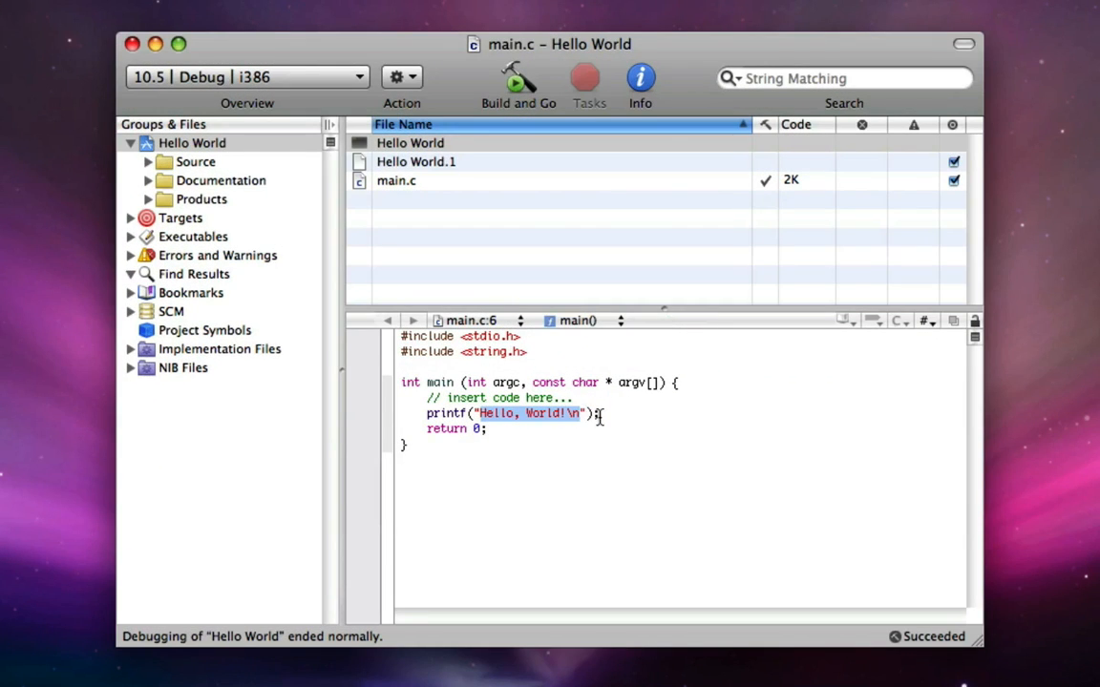
pyautogui.moveTo(497, 454)
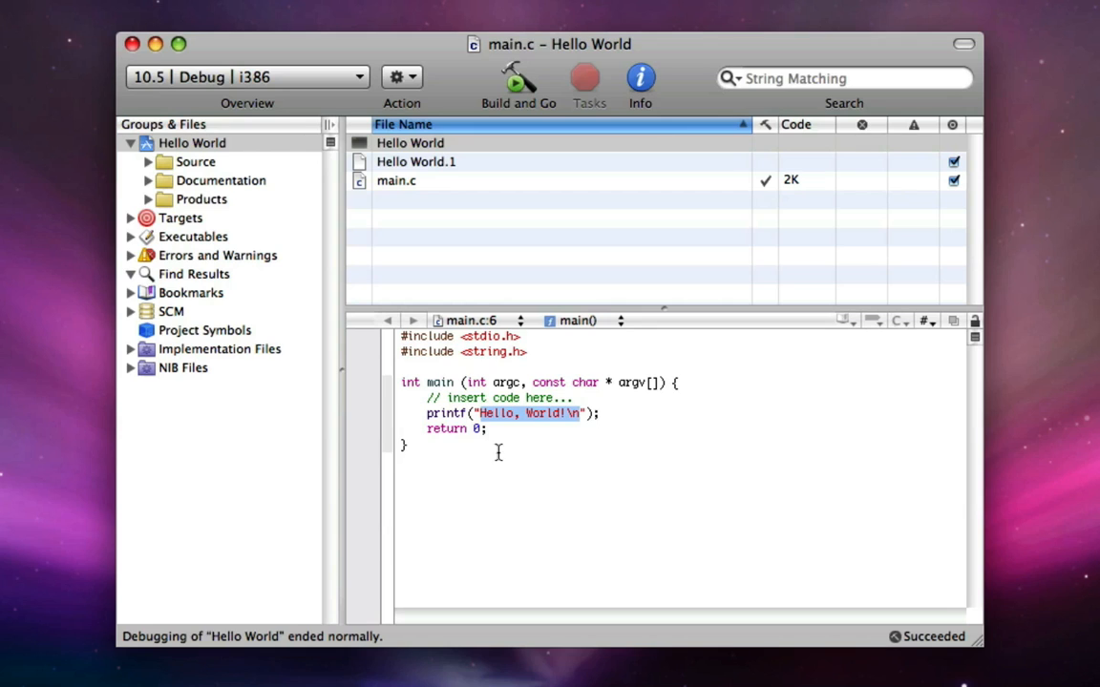
pyautogui.moveTo(428, 416)
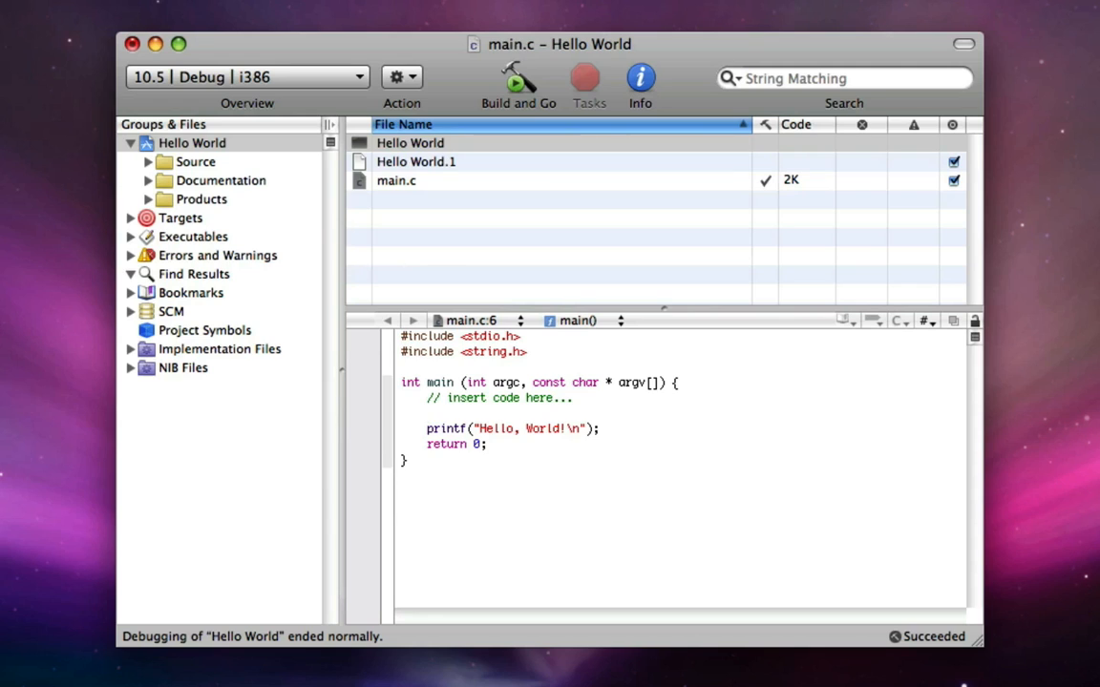
pyautogui.click(427, 412)
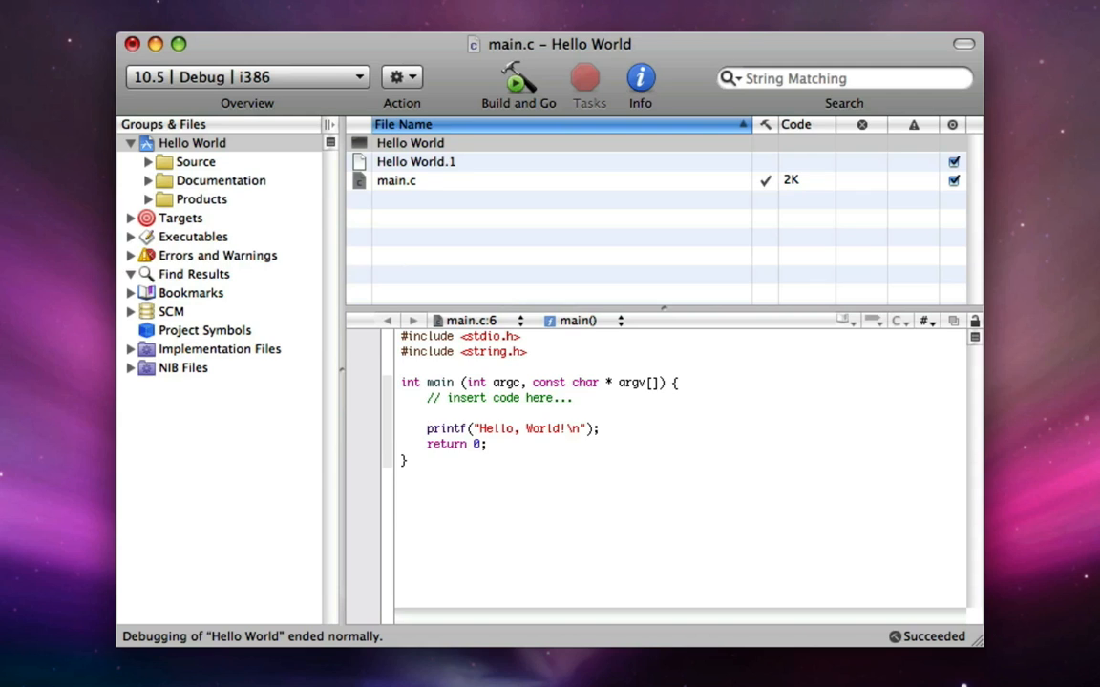
pyautogui.click(427, 412)
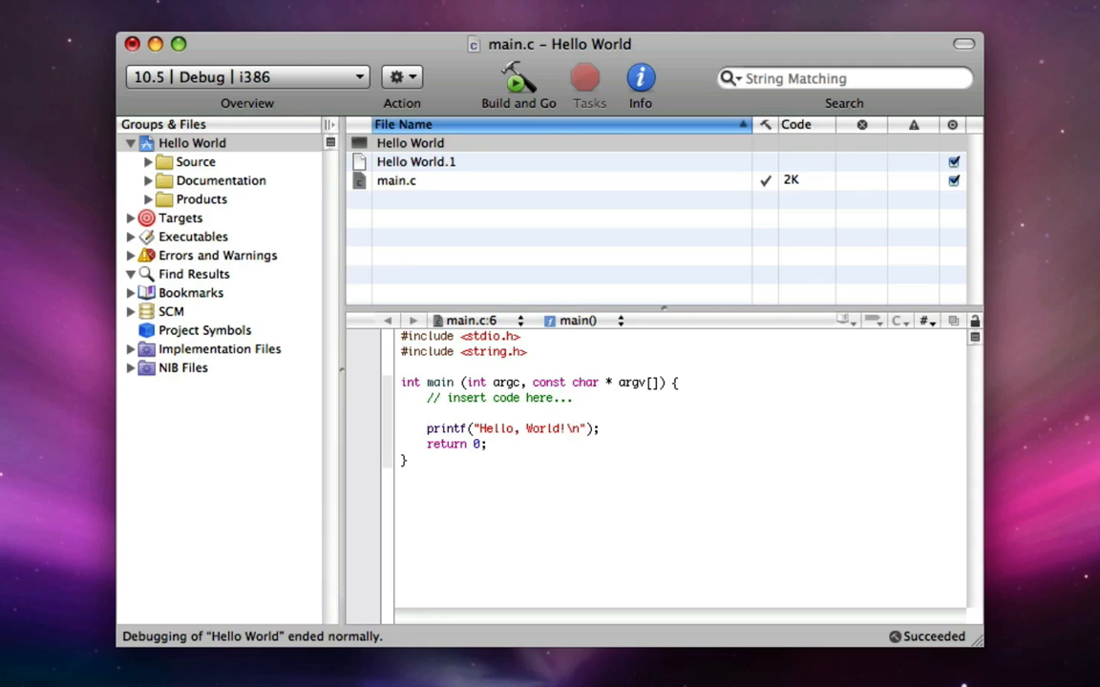
pyautogui.click(427, 412)
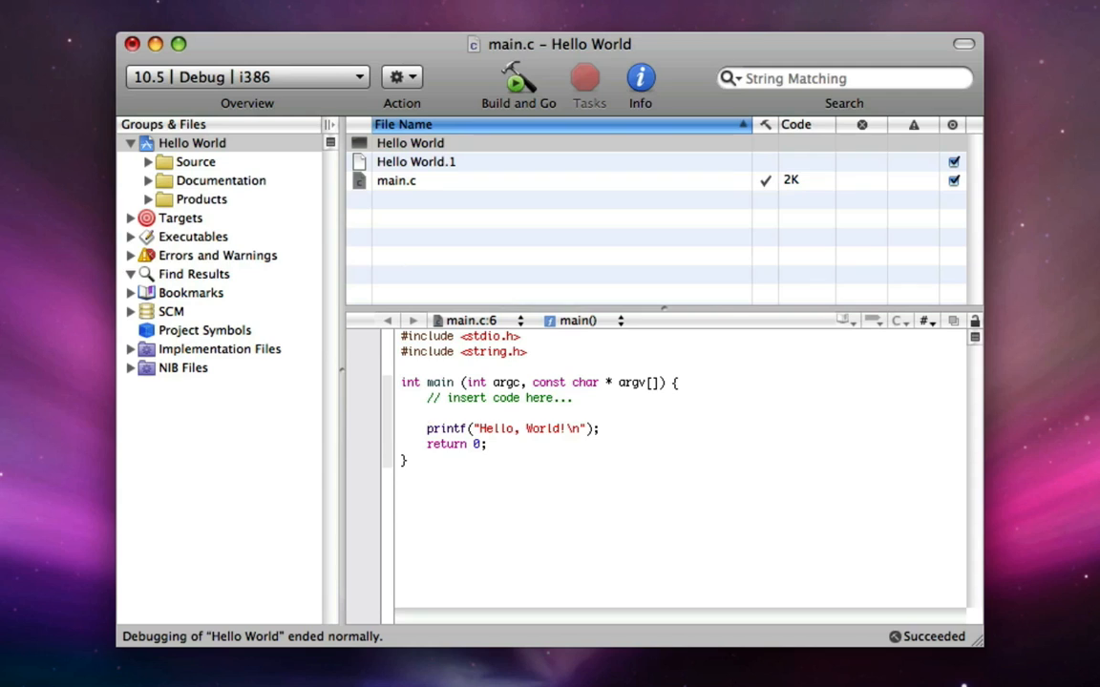
pyautogui.click(428, 412)
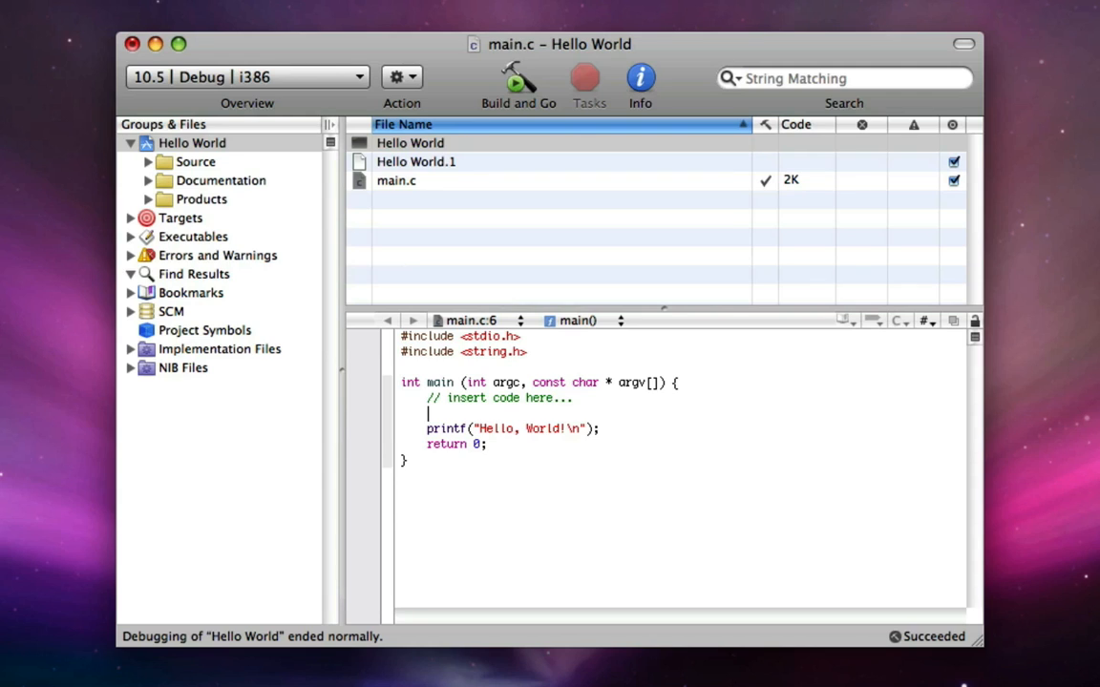
# Declare char name[512]; on the blank line above the printf call
pyautogui.write('chatr')
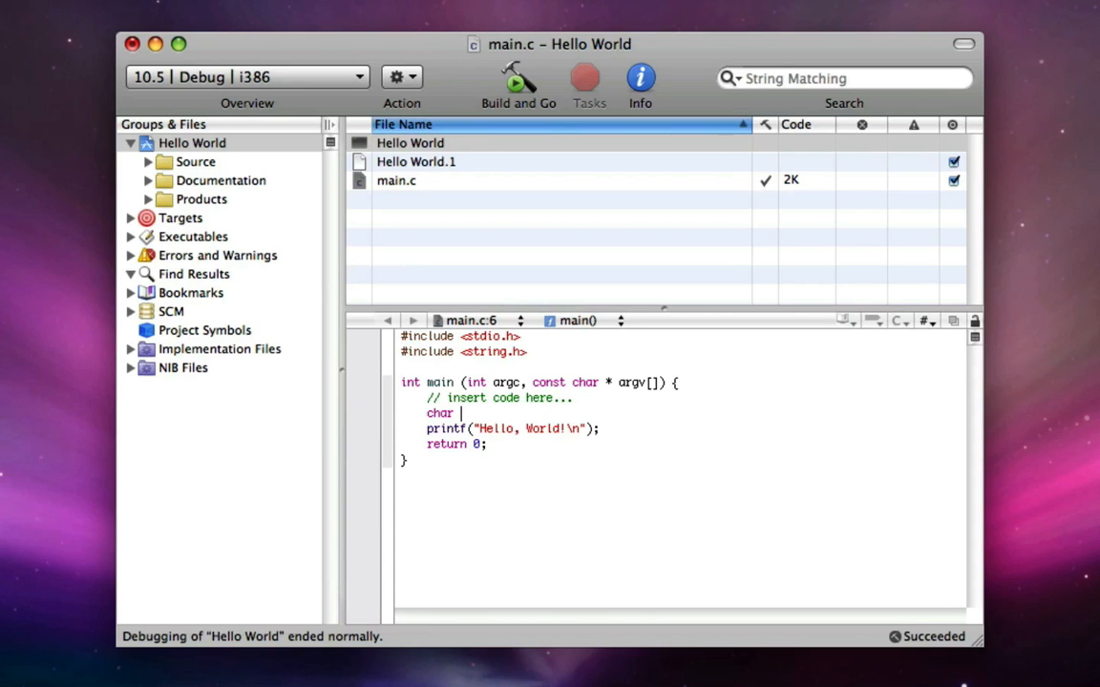
pyautogui.write('name')
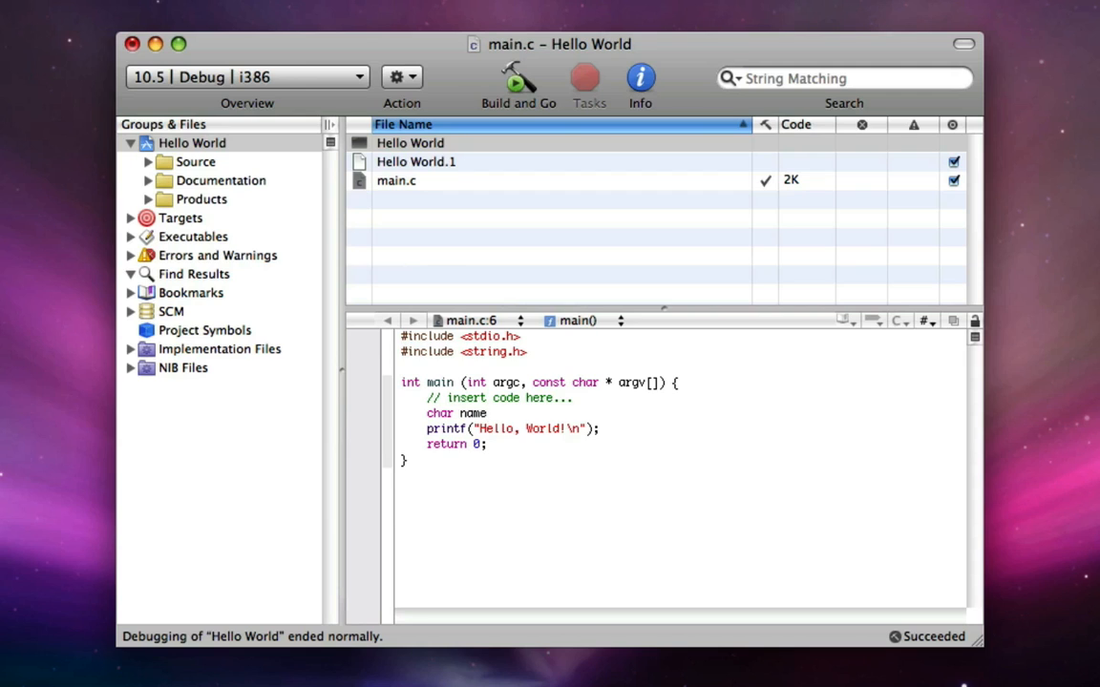
pyautogui.write('[512')
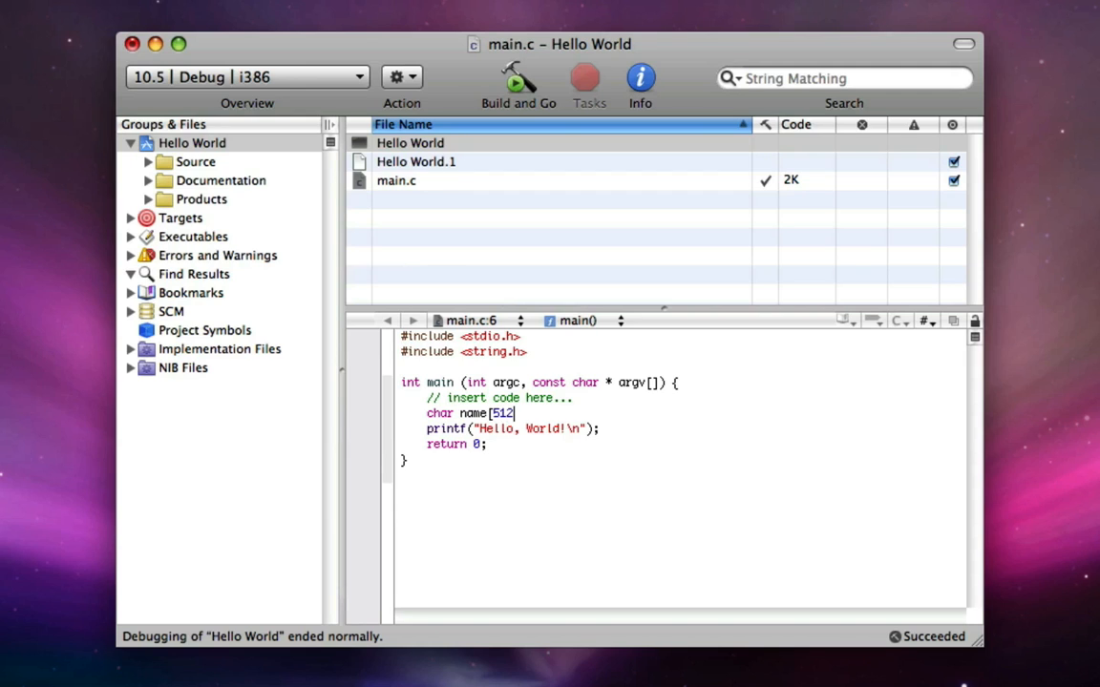
pyautogui.write(';')
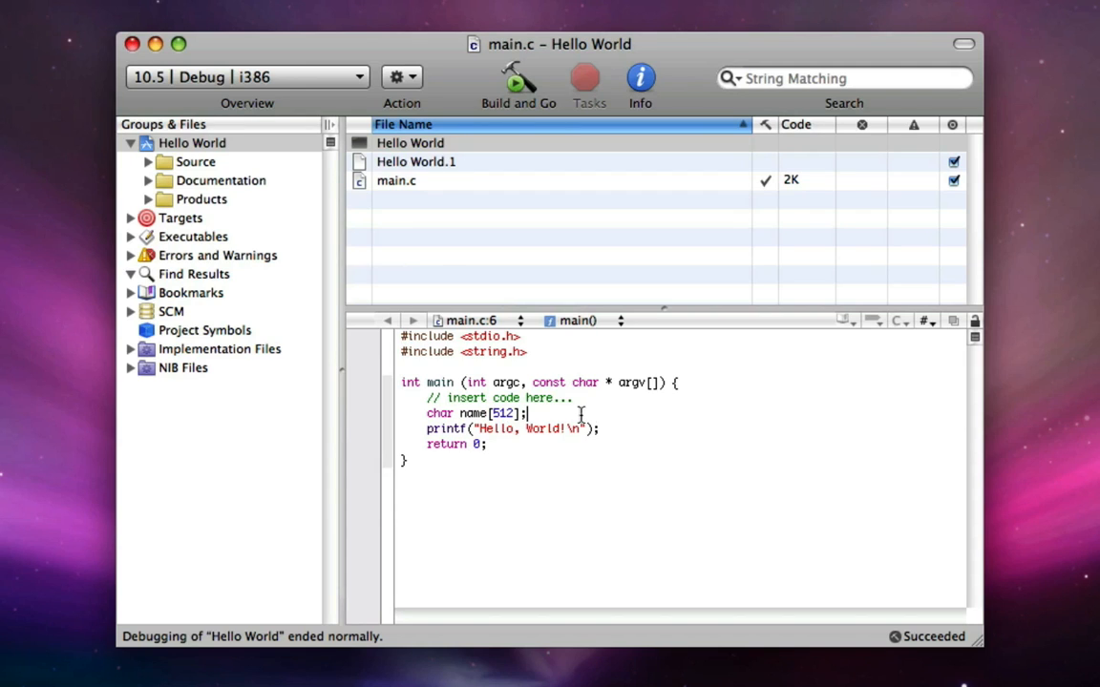
pyautogui.doubleClick(439, 412)
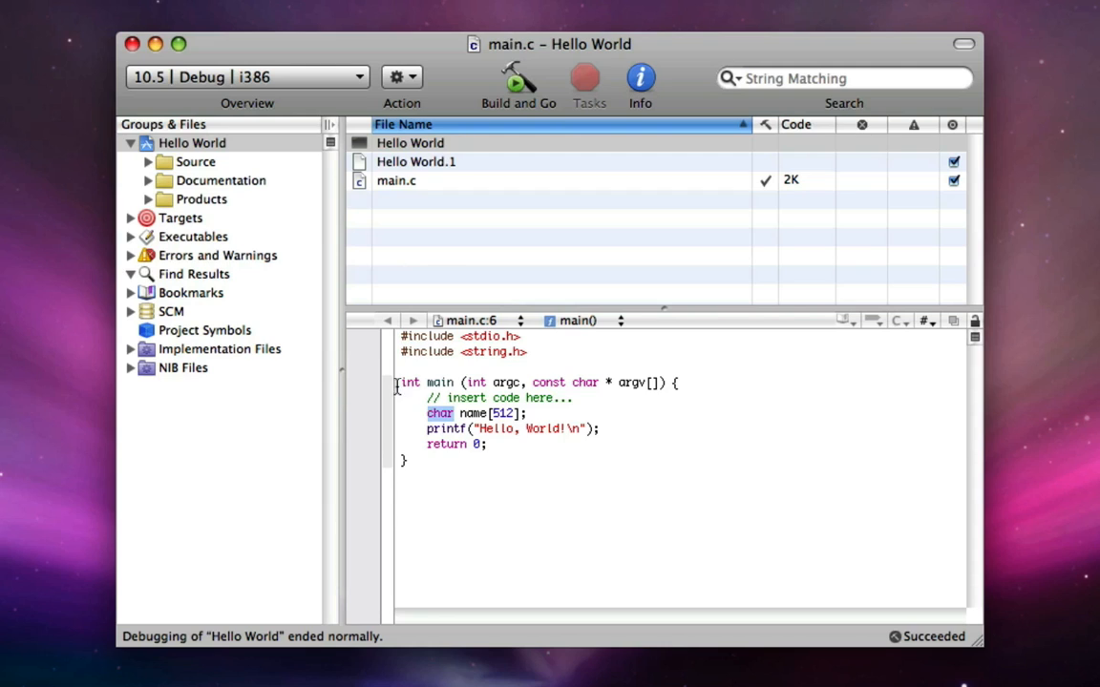
pyautogui.click(409, 382)
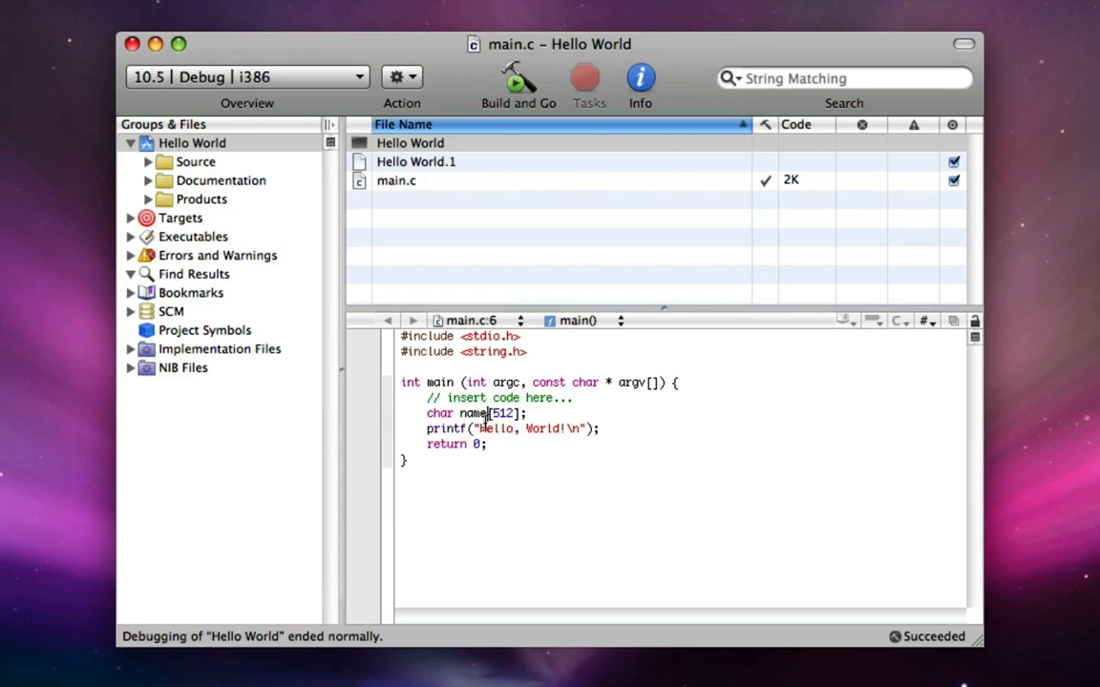
pyautogui.moveTo(485, 422)
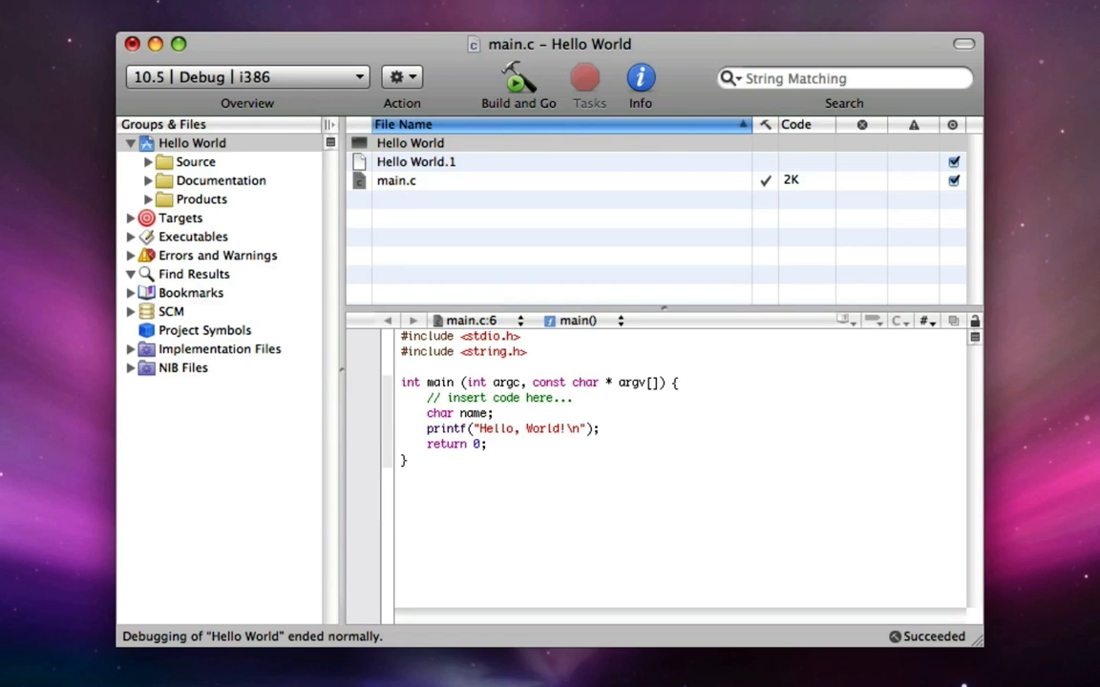
pyautogui.doubleClick(474, 413)
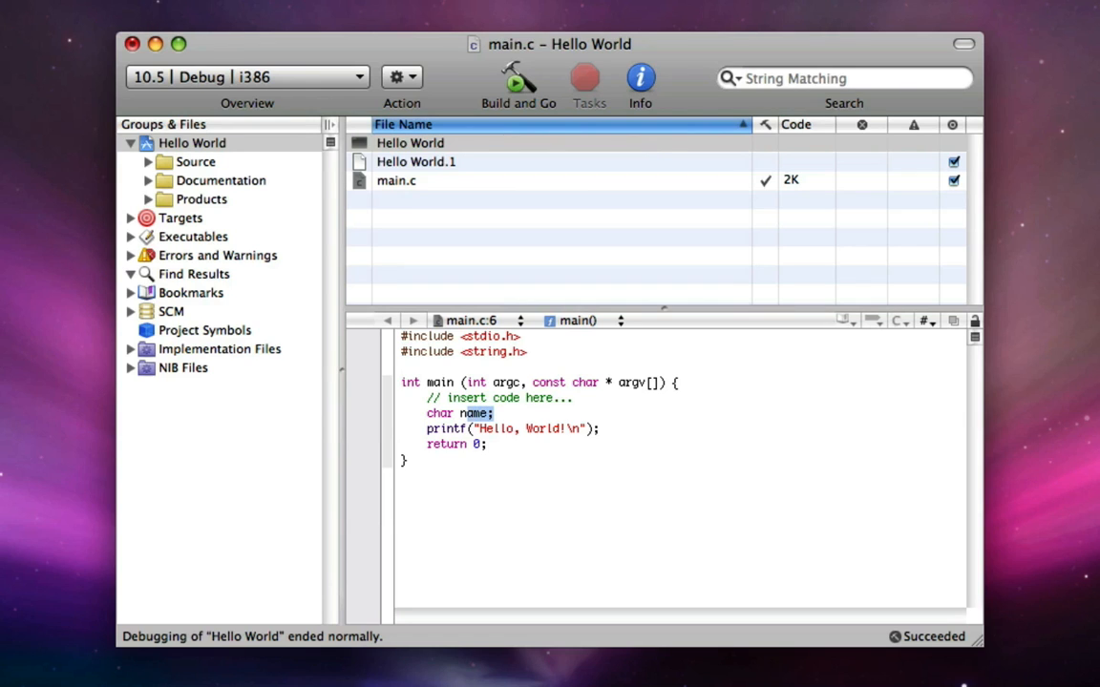
pyautogui.press('enter')
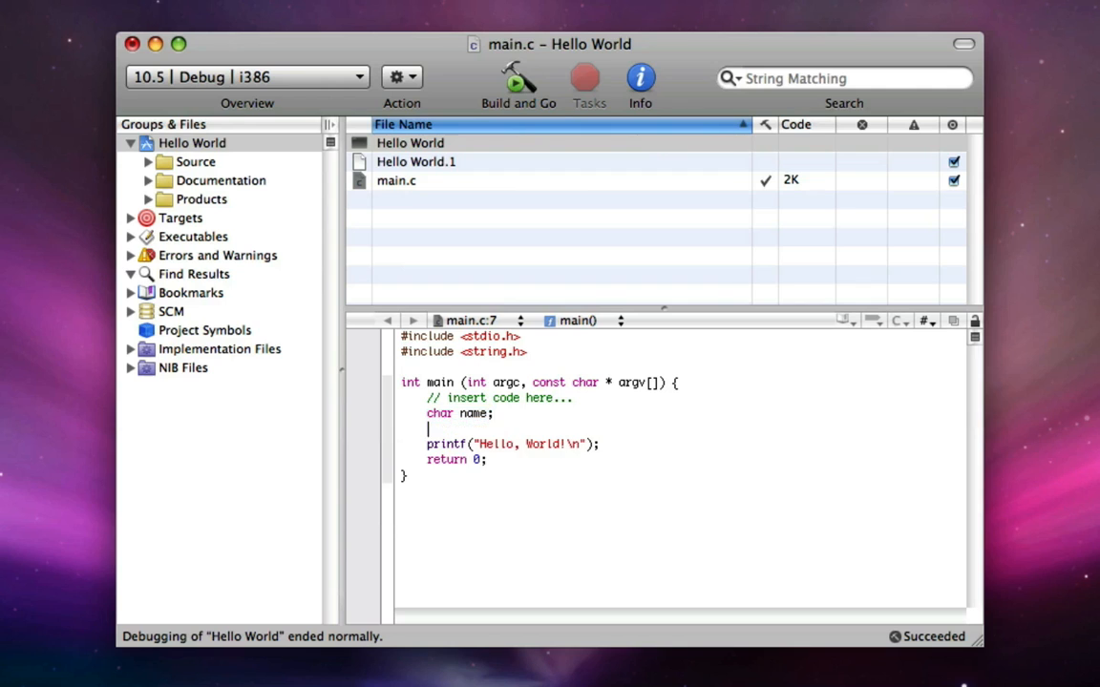
pyautogui.write('char name1;')
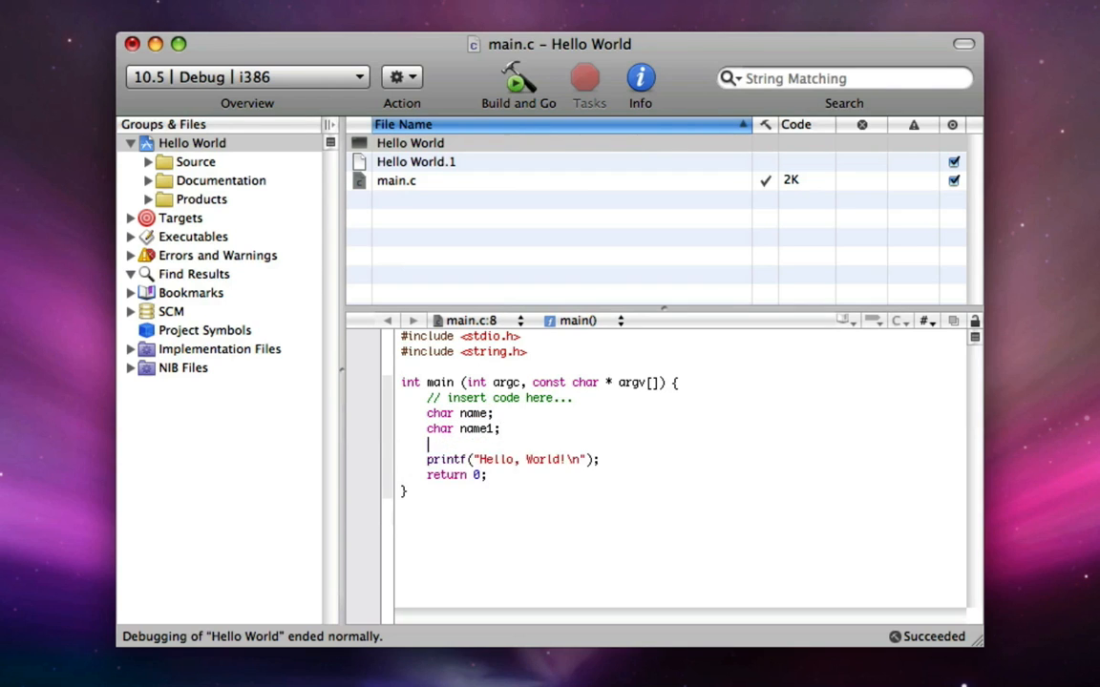
pyautogui.write('char name2;')
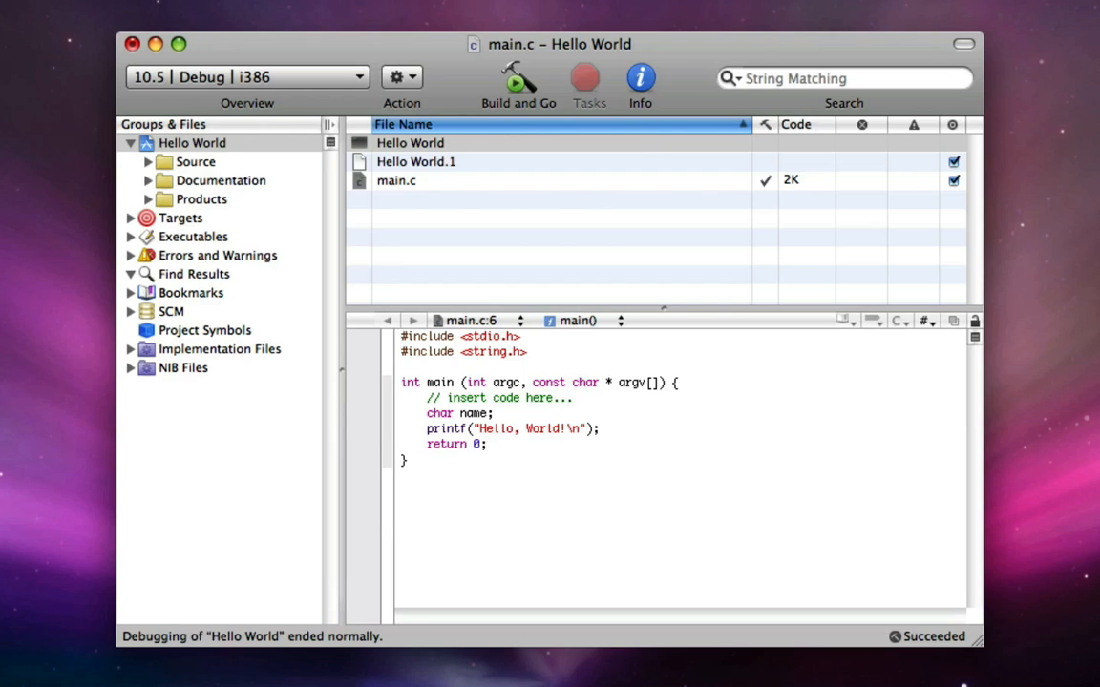
# Restore the [512] array size on name and add an empty line after the declaration
pyautogui.write('[5')
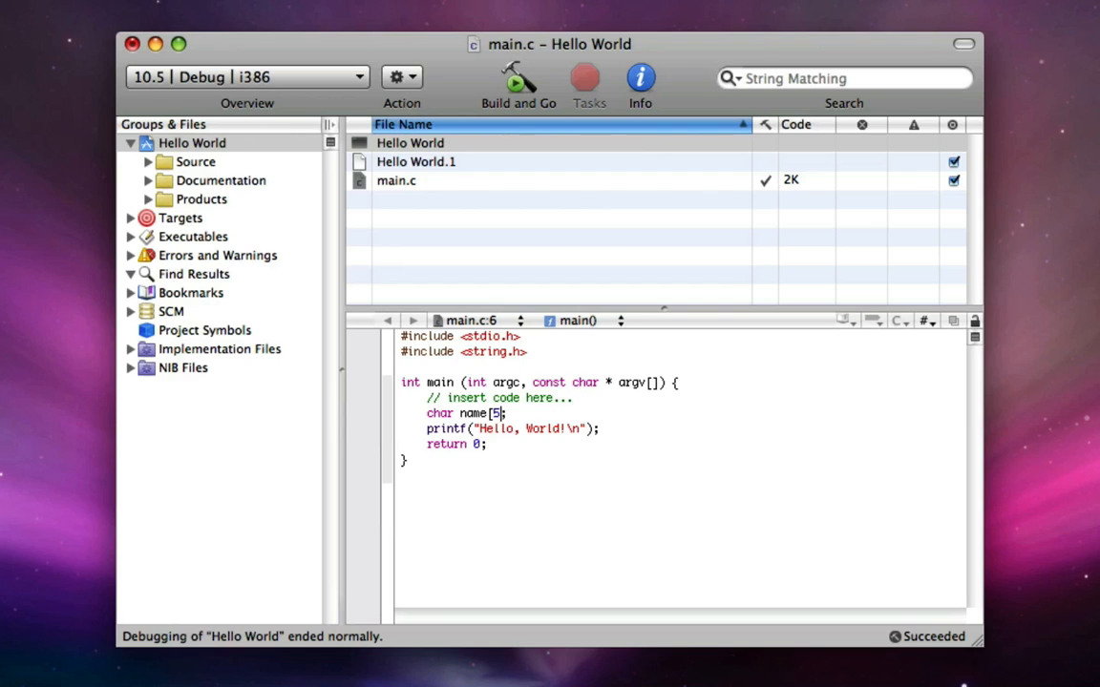
pyautogui.write('12')
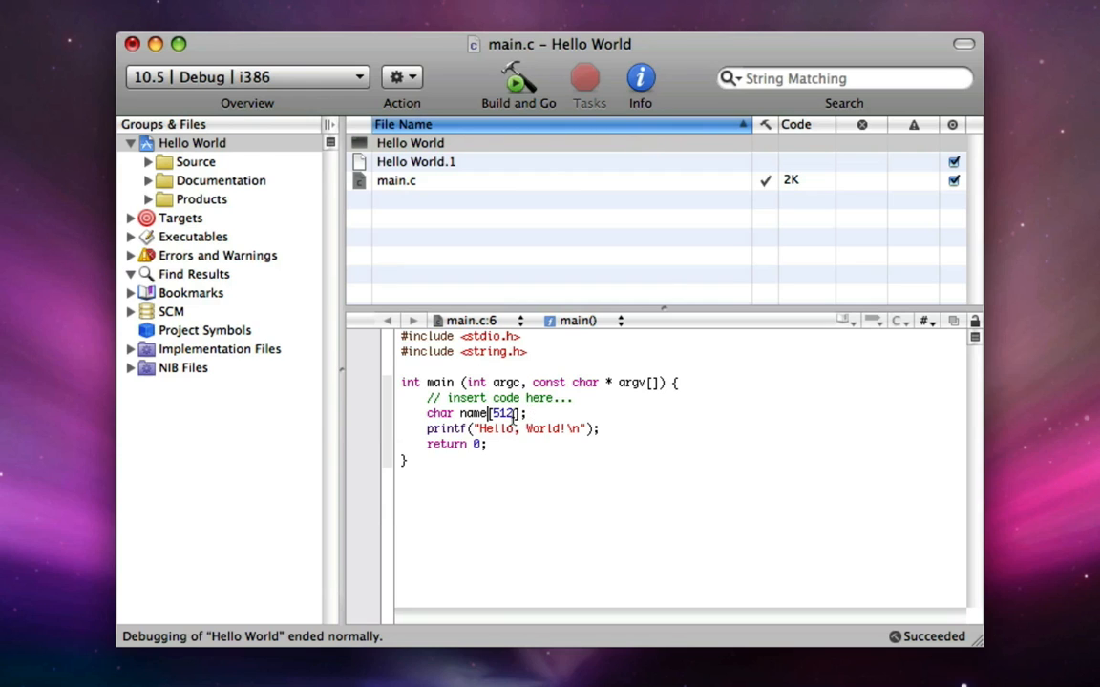
pyautogui.tripleClick(468, 413)
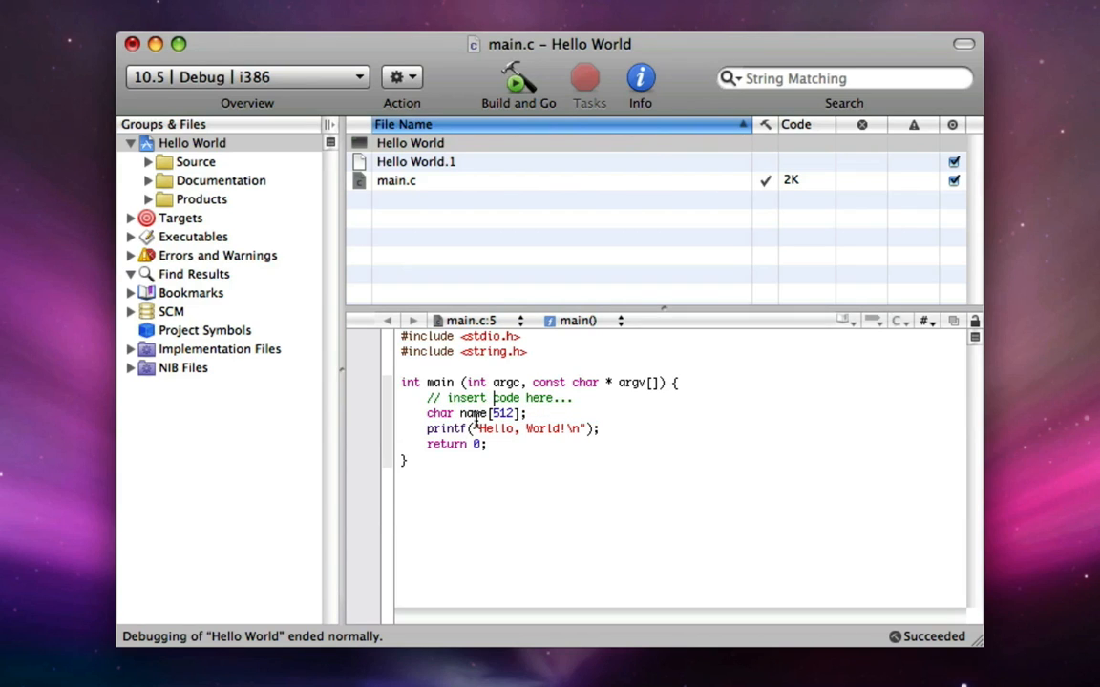
pyautogui.doubleClick(500, 412)
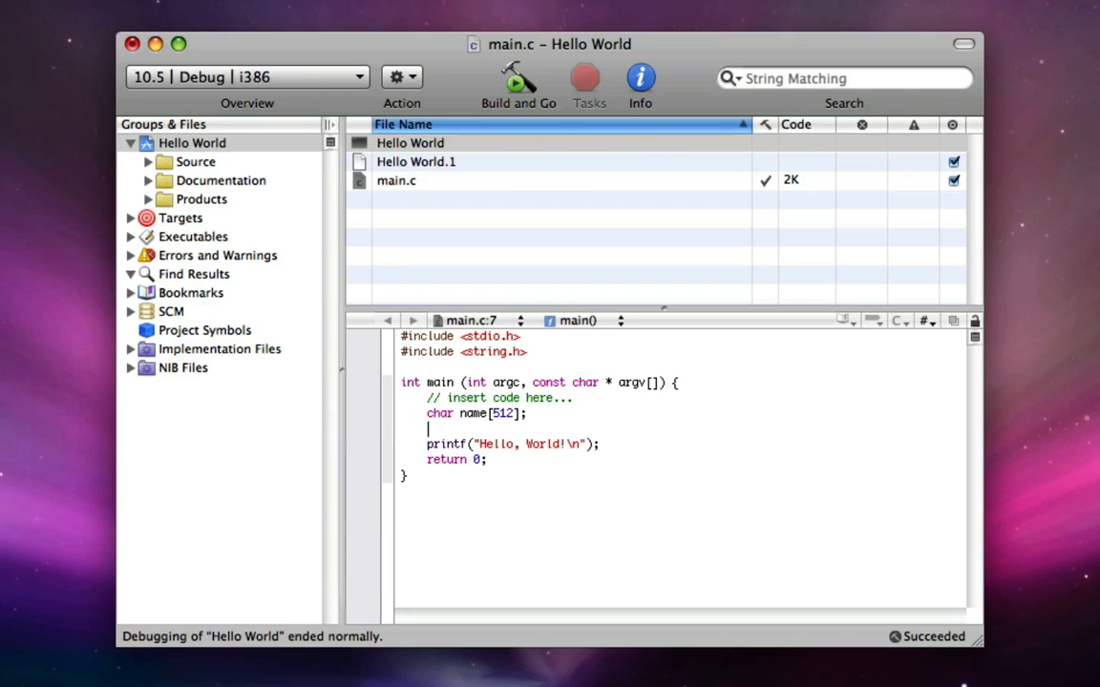
# Write name[0] on the new line, then change the index to name[1]
pyautogui.write('name')
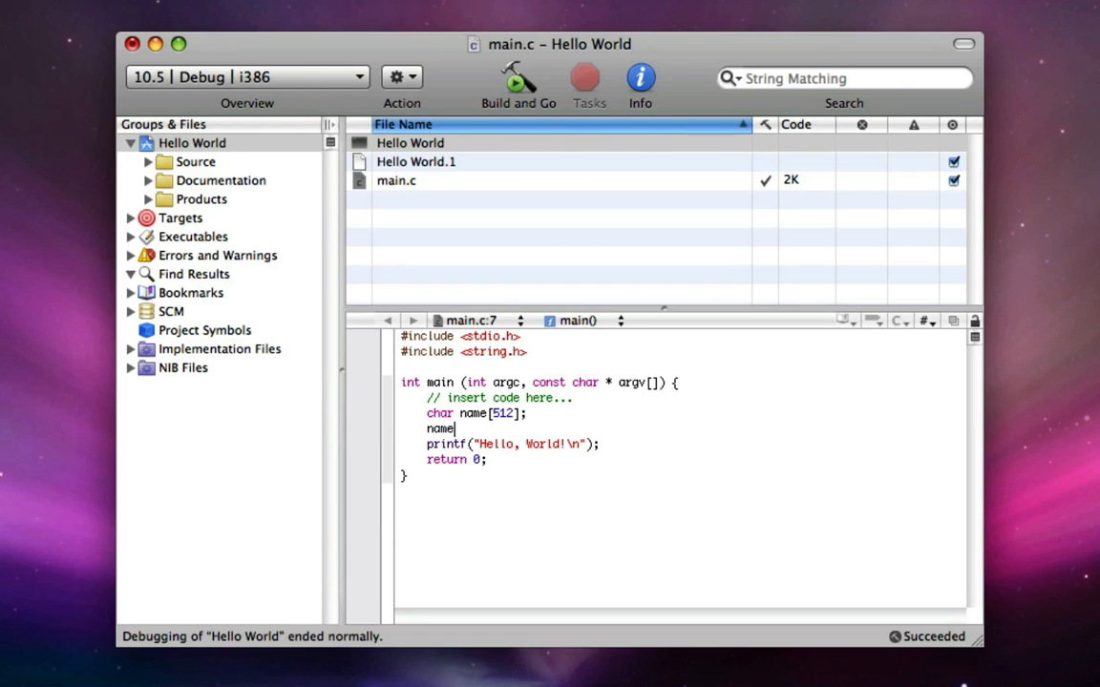
pyautogui.write('[0')
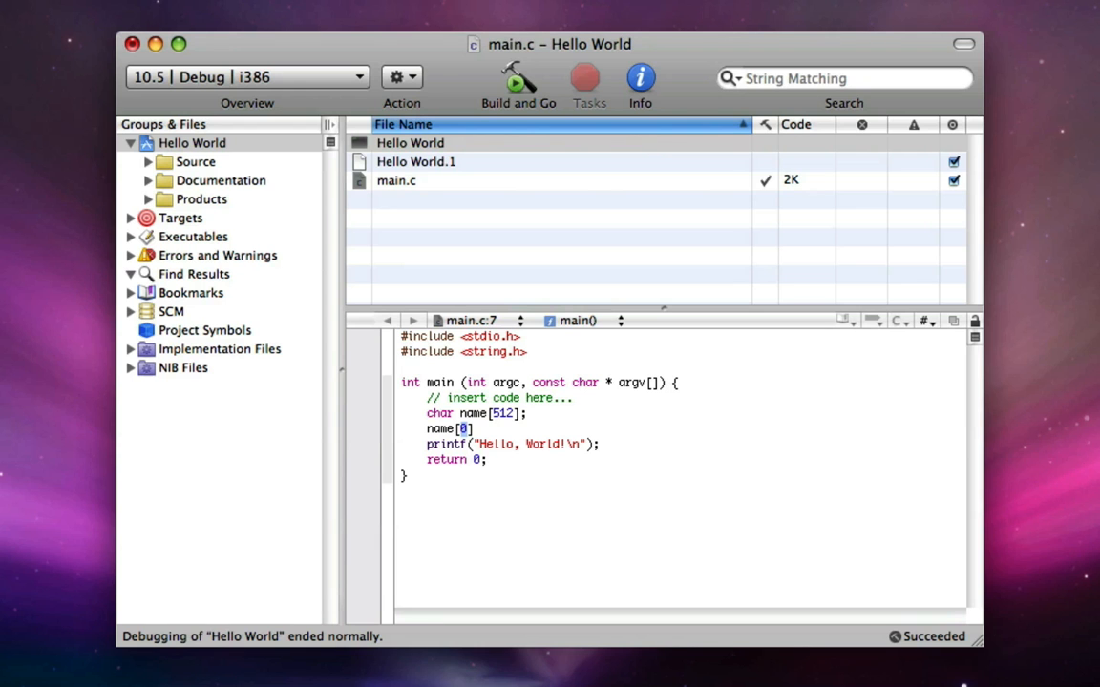
pyautogui.write('1')
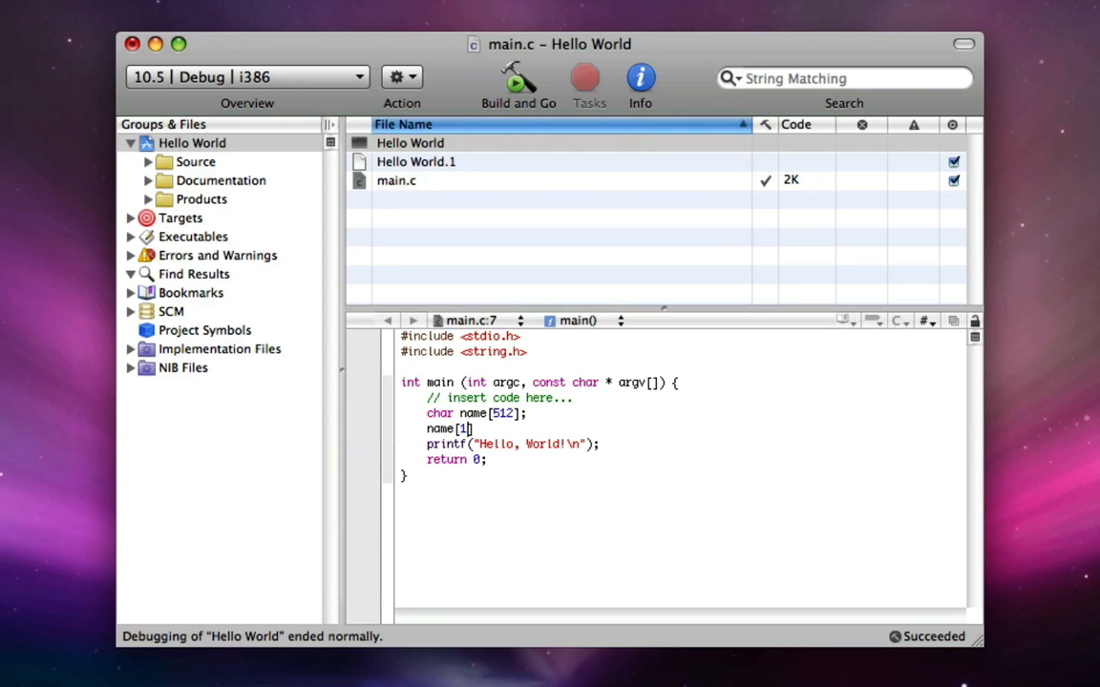